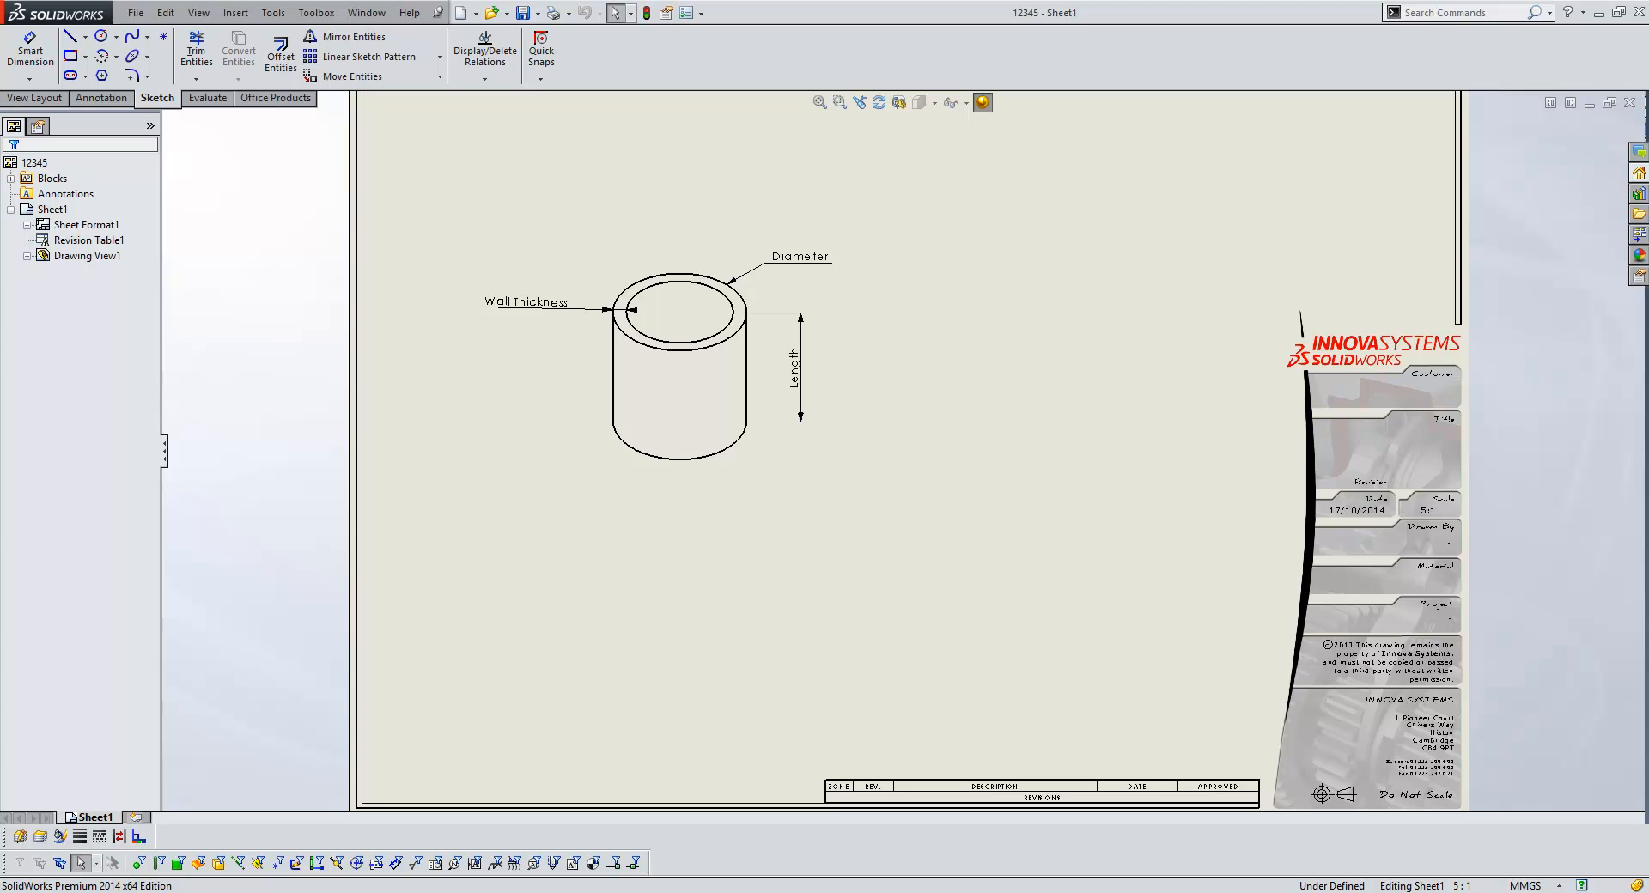
Select the tube drawing view and open its part, 12345.SLDPRT.
{"action": "left_click_drag", "start_coordinate": [573, 245], "coordinate": [789, 494]}
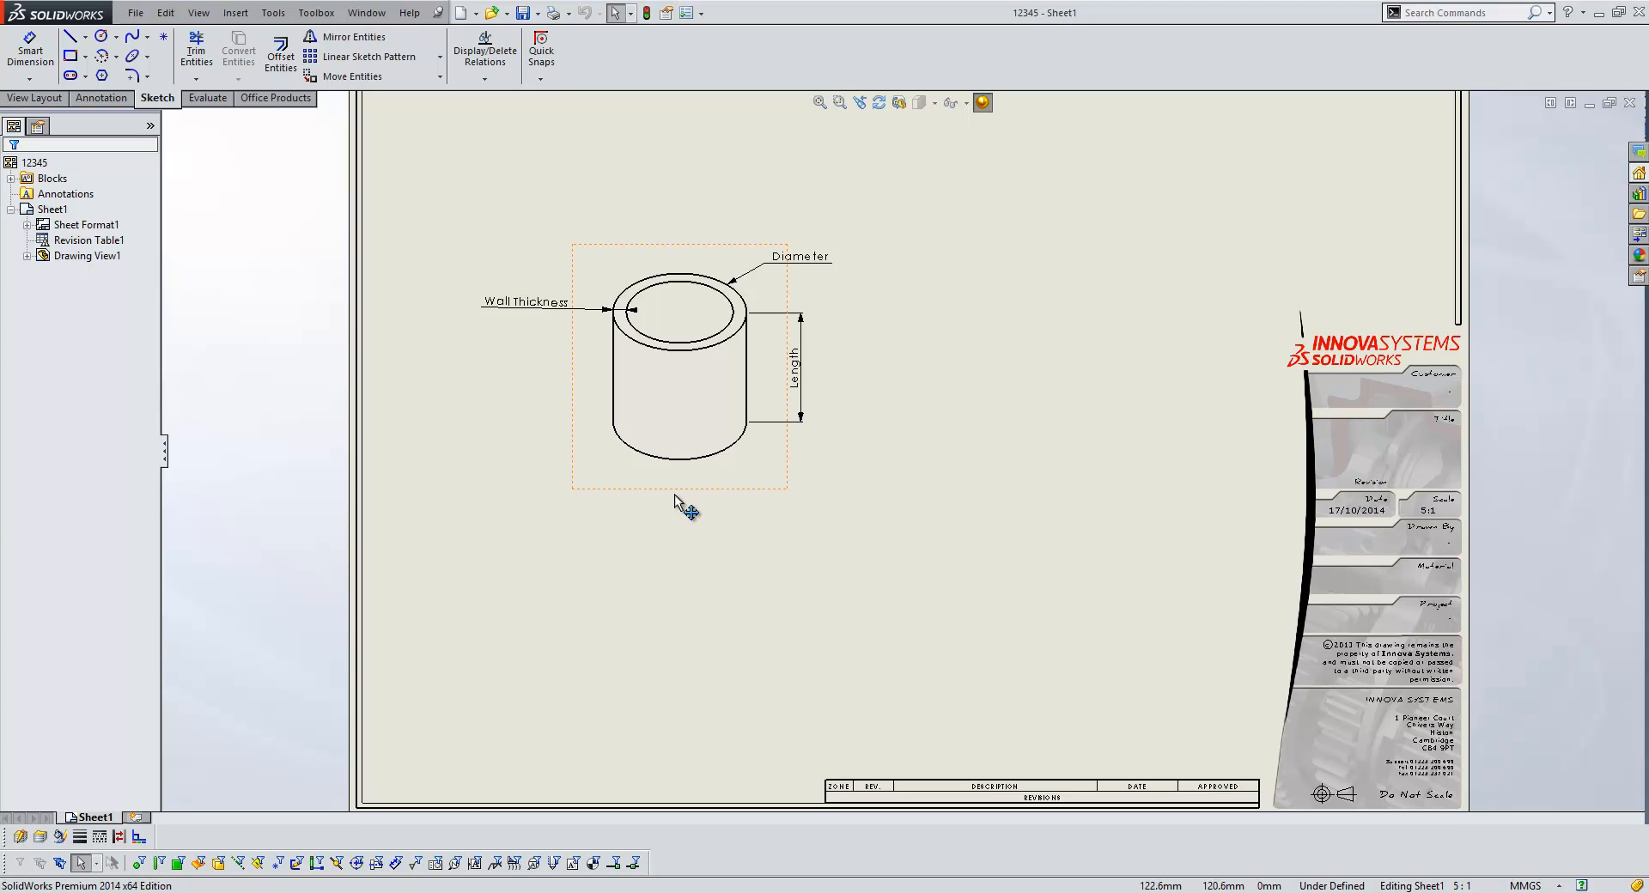
{"action": "right_click", "coordinate": [681, 490]}
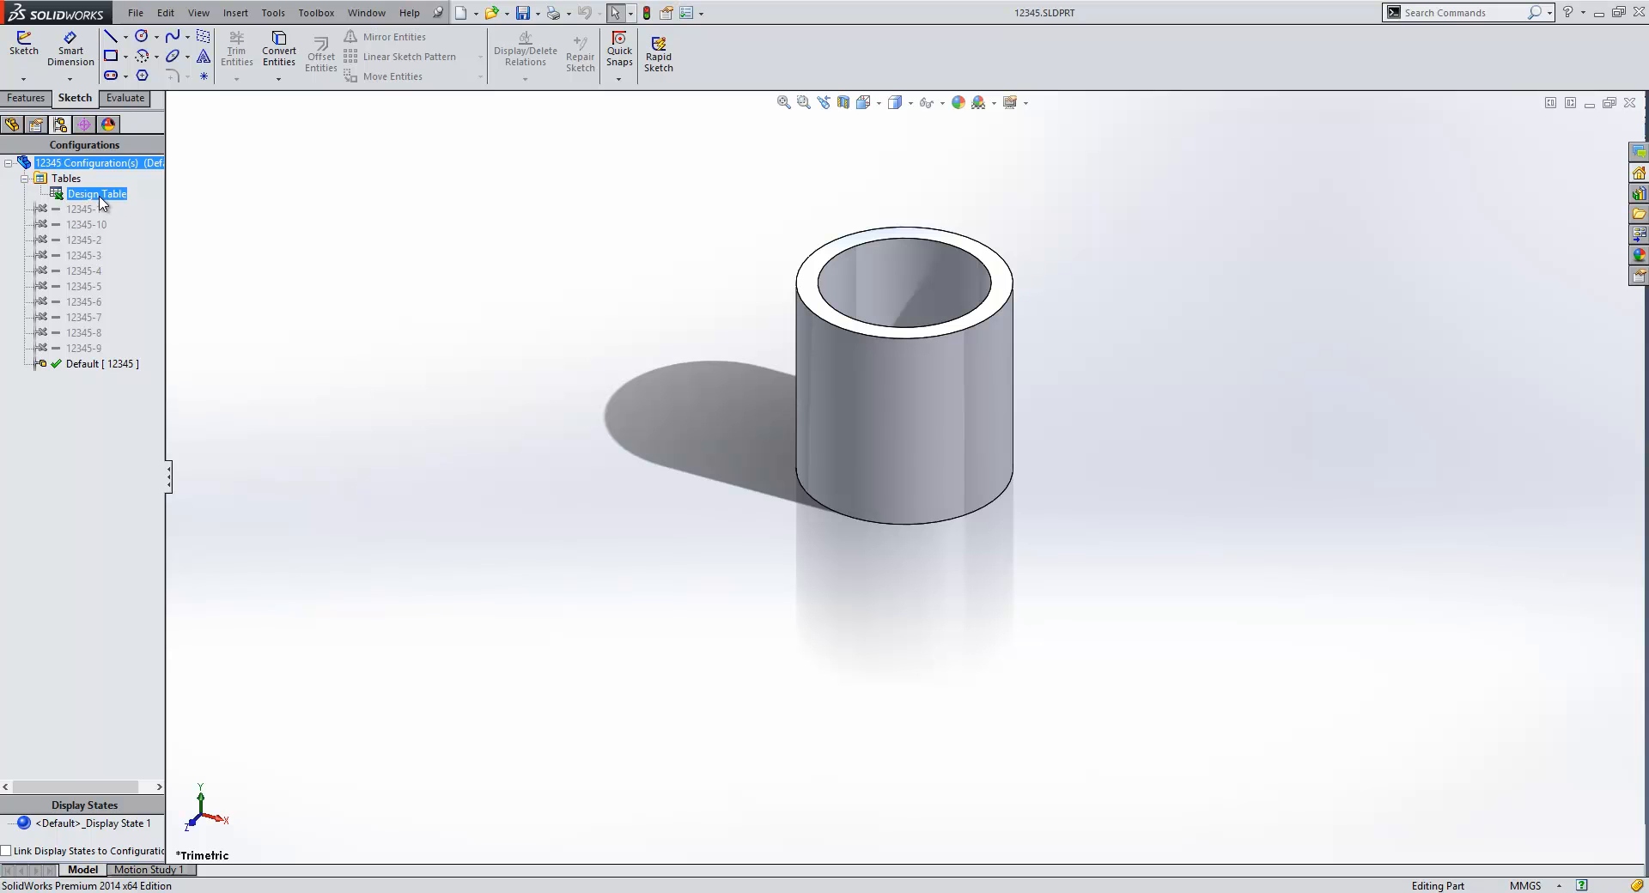
Show configurations 12345-9, -7, -5, then -3, and bring up the Design Table options.
{"action": "double_click", "coordinate": [81, 332]}
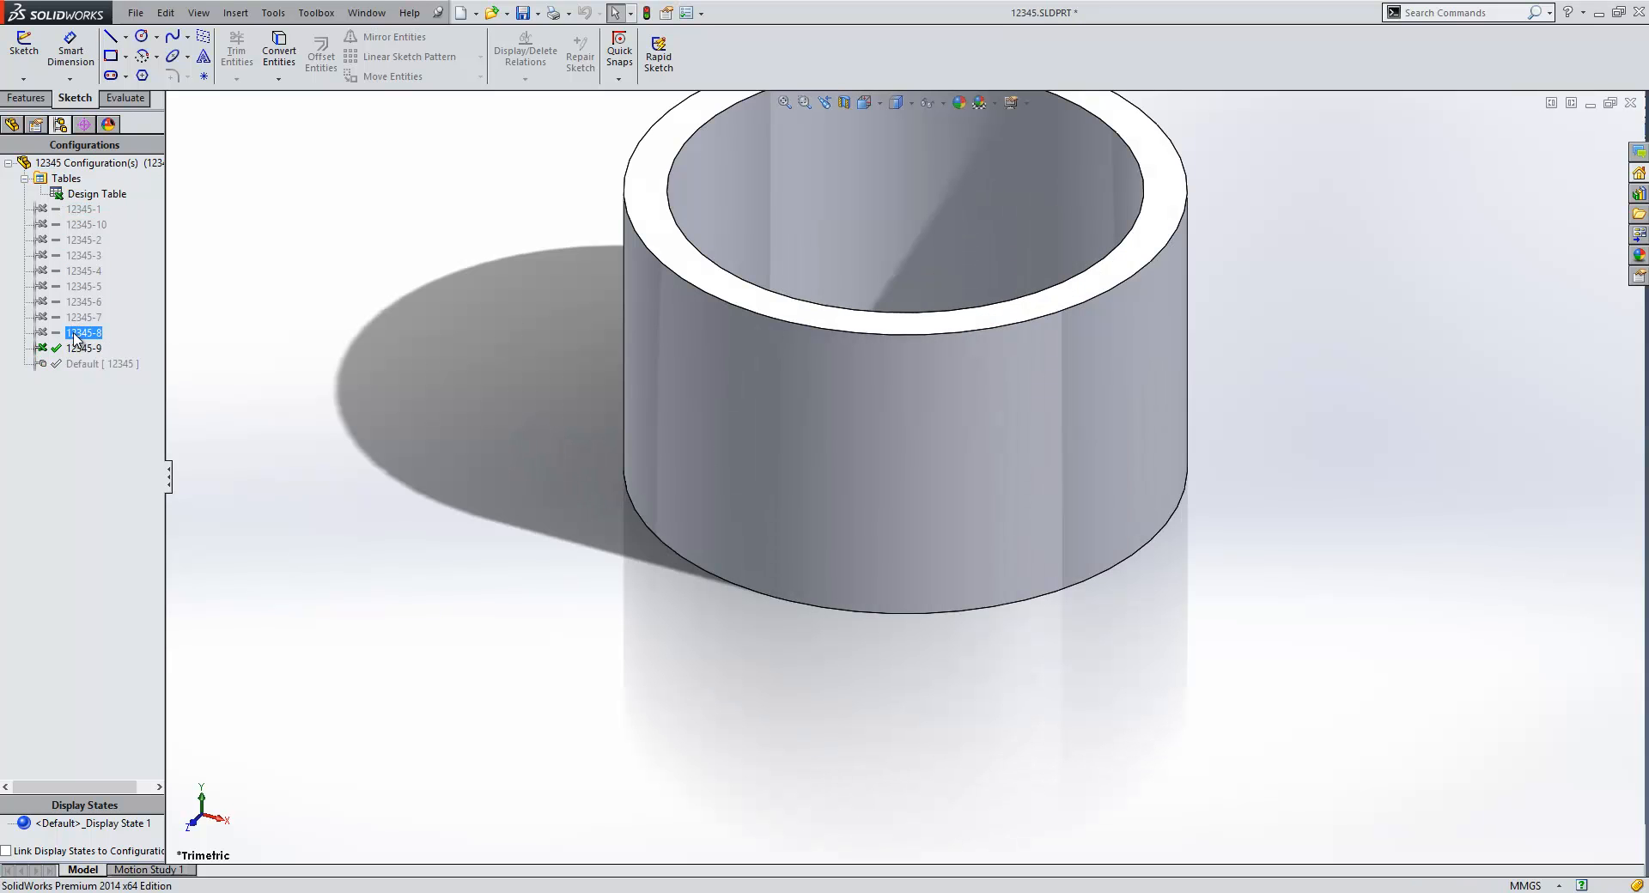
{"action": "double_click", "coordinate": [84, 302]}
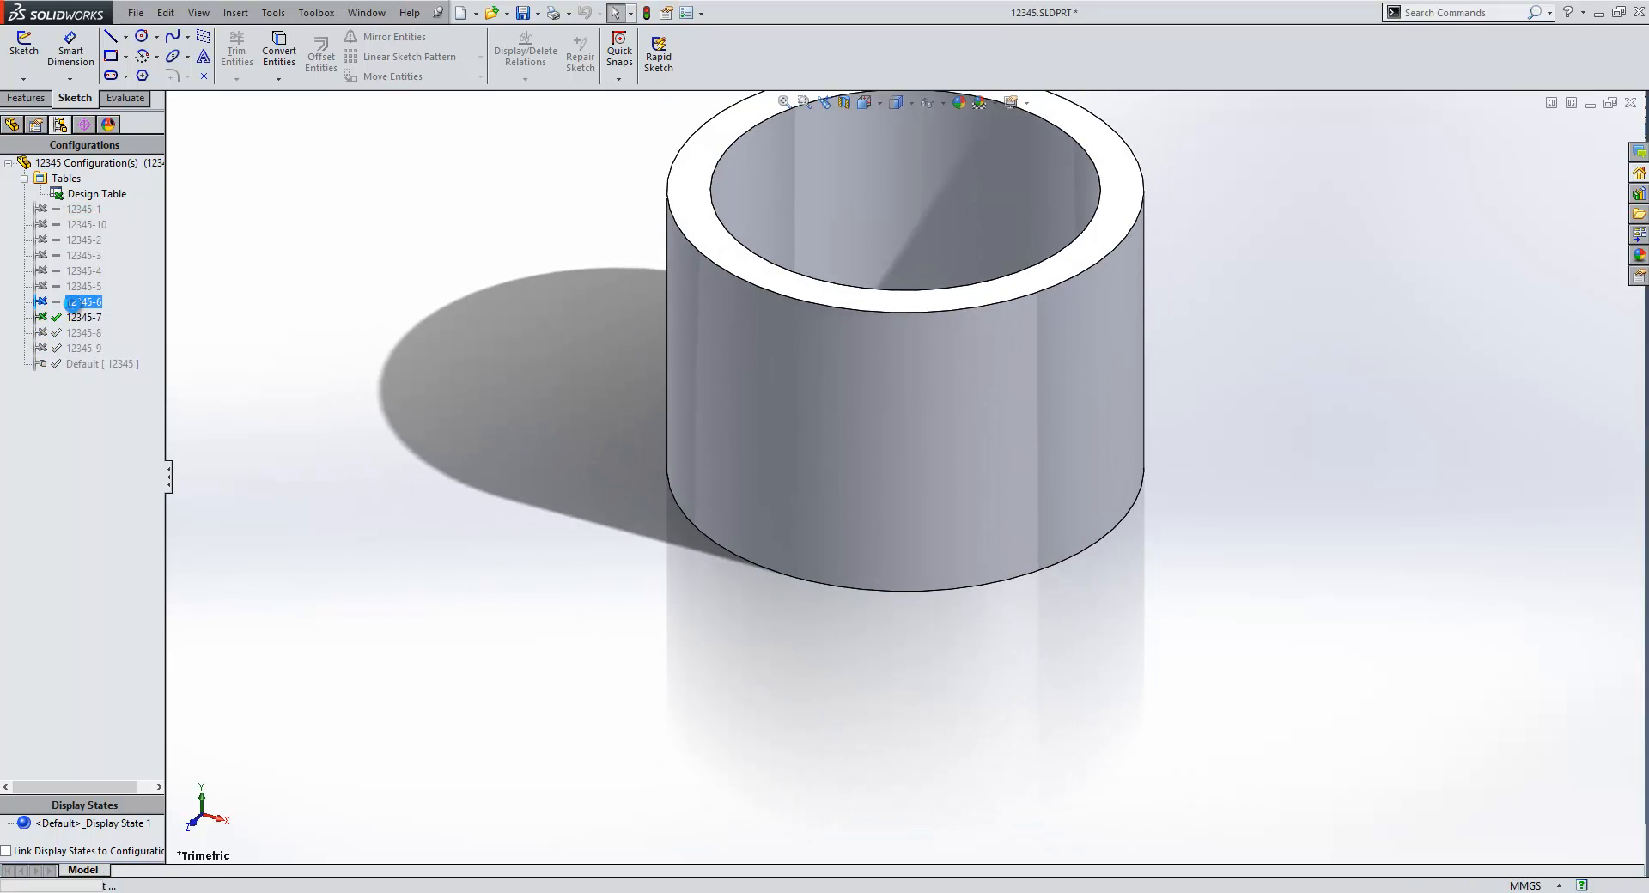
{"action": "double_click", "coordinate": [85, 270]}
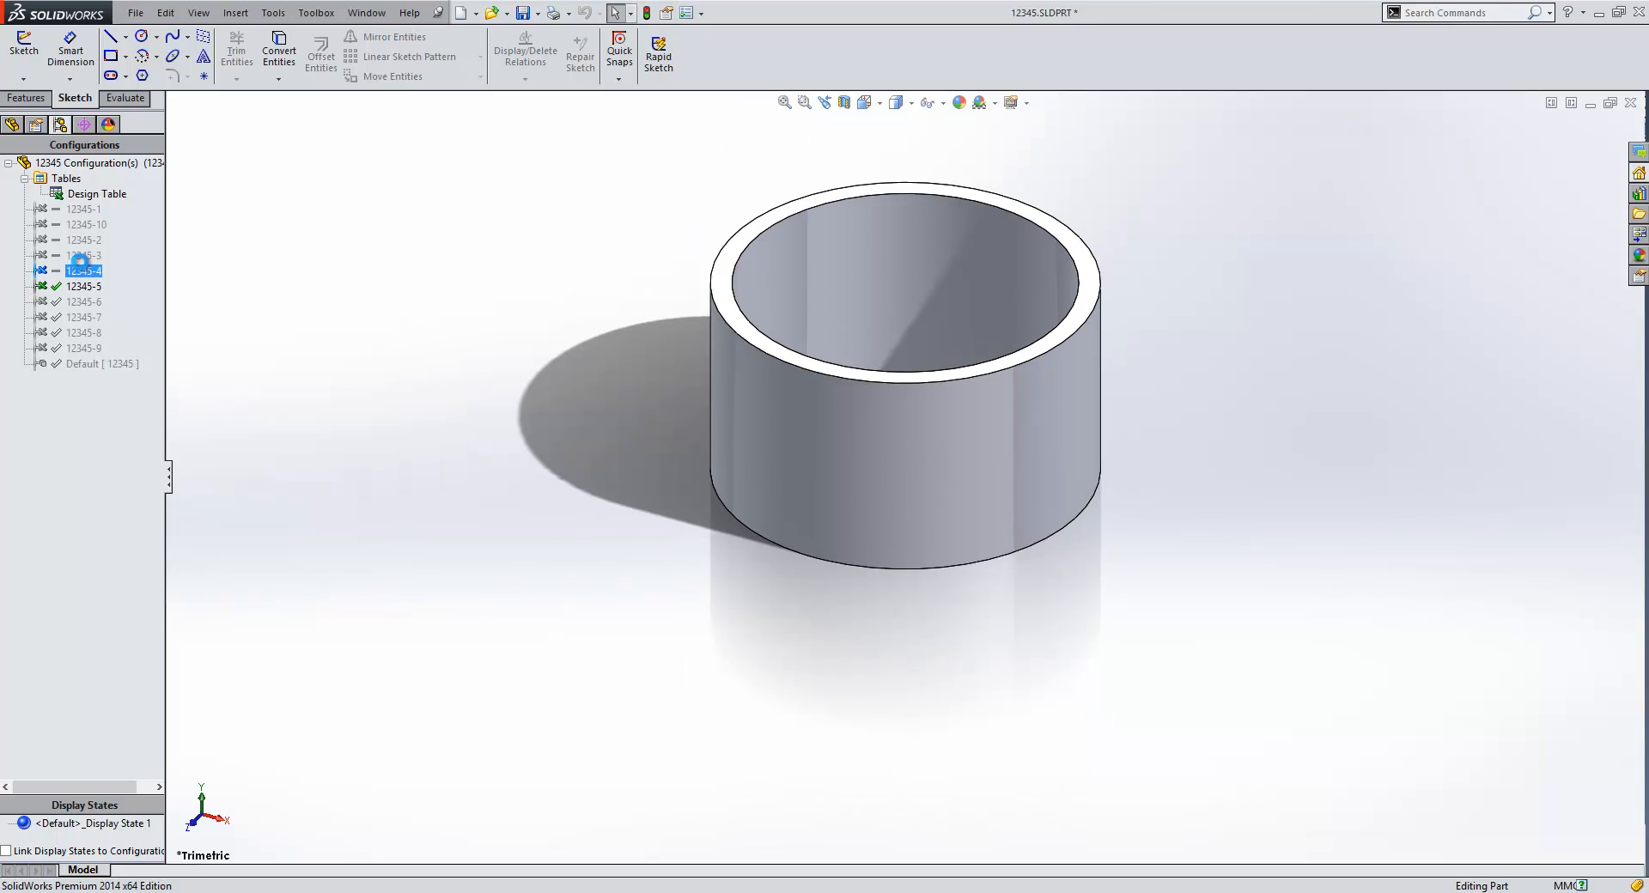
{"action": "double_click", "coordinate": [84, 254]}
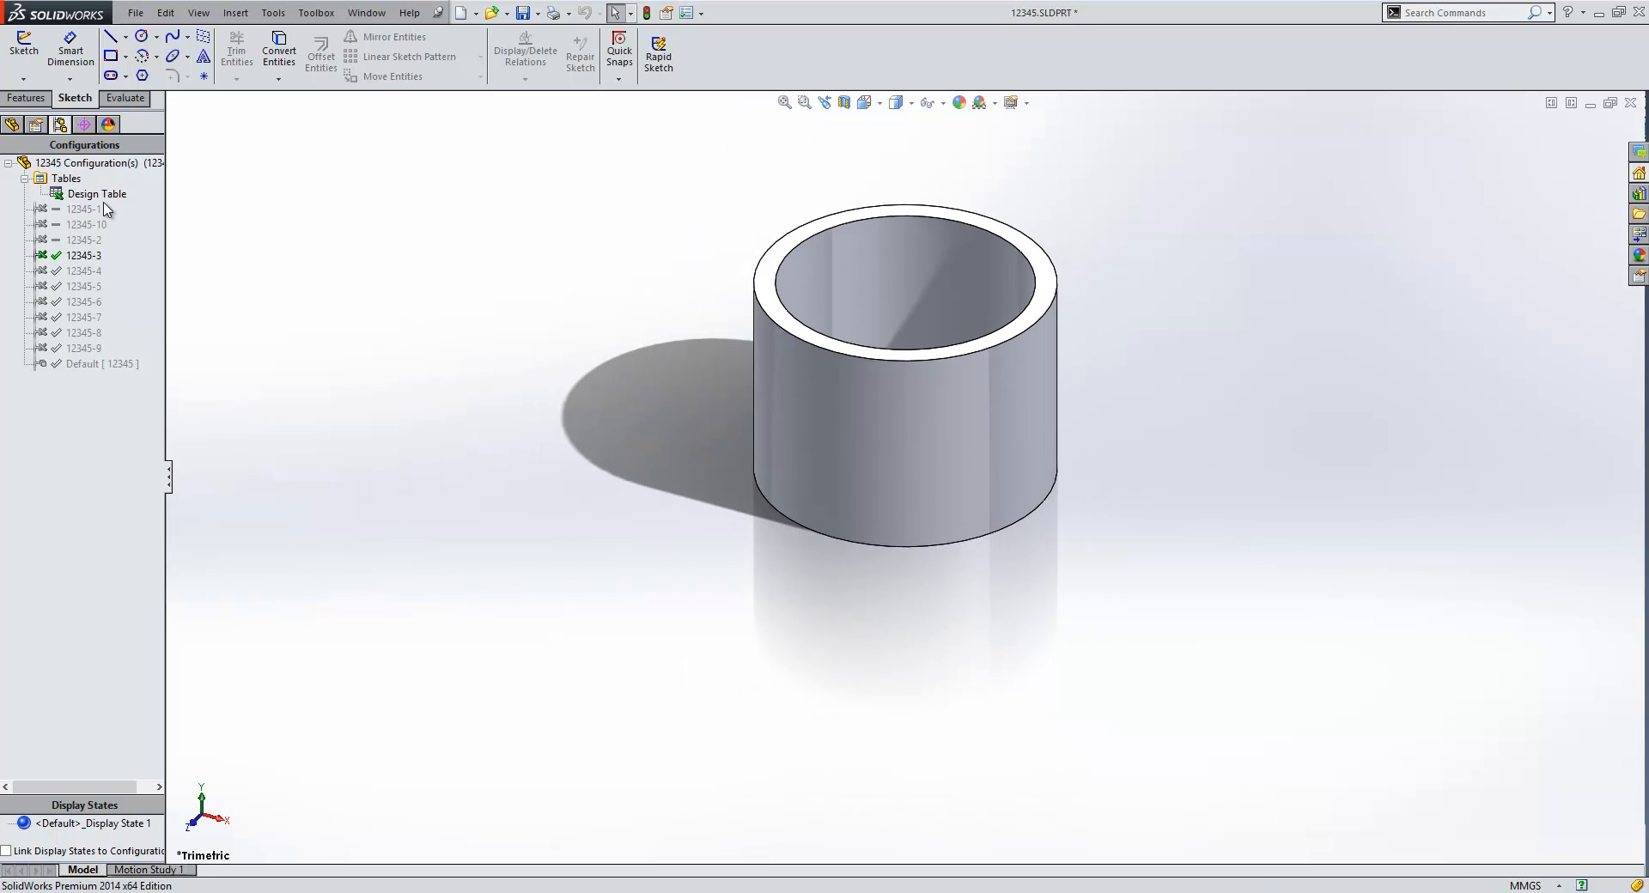
{"action": "right_click", "coordinate": [96, 193]}
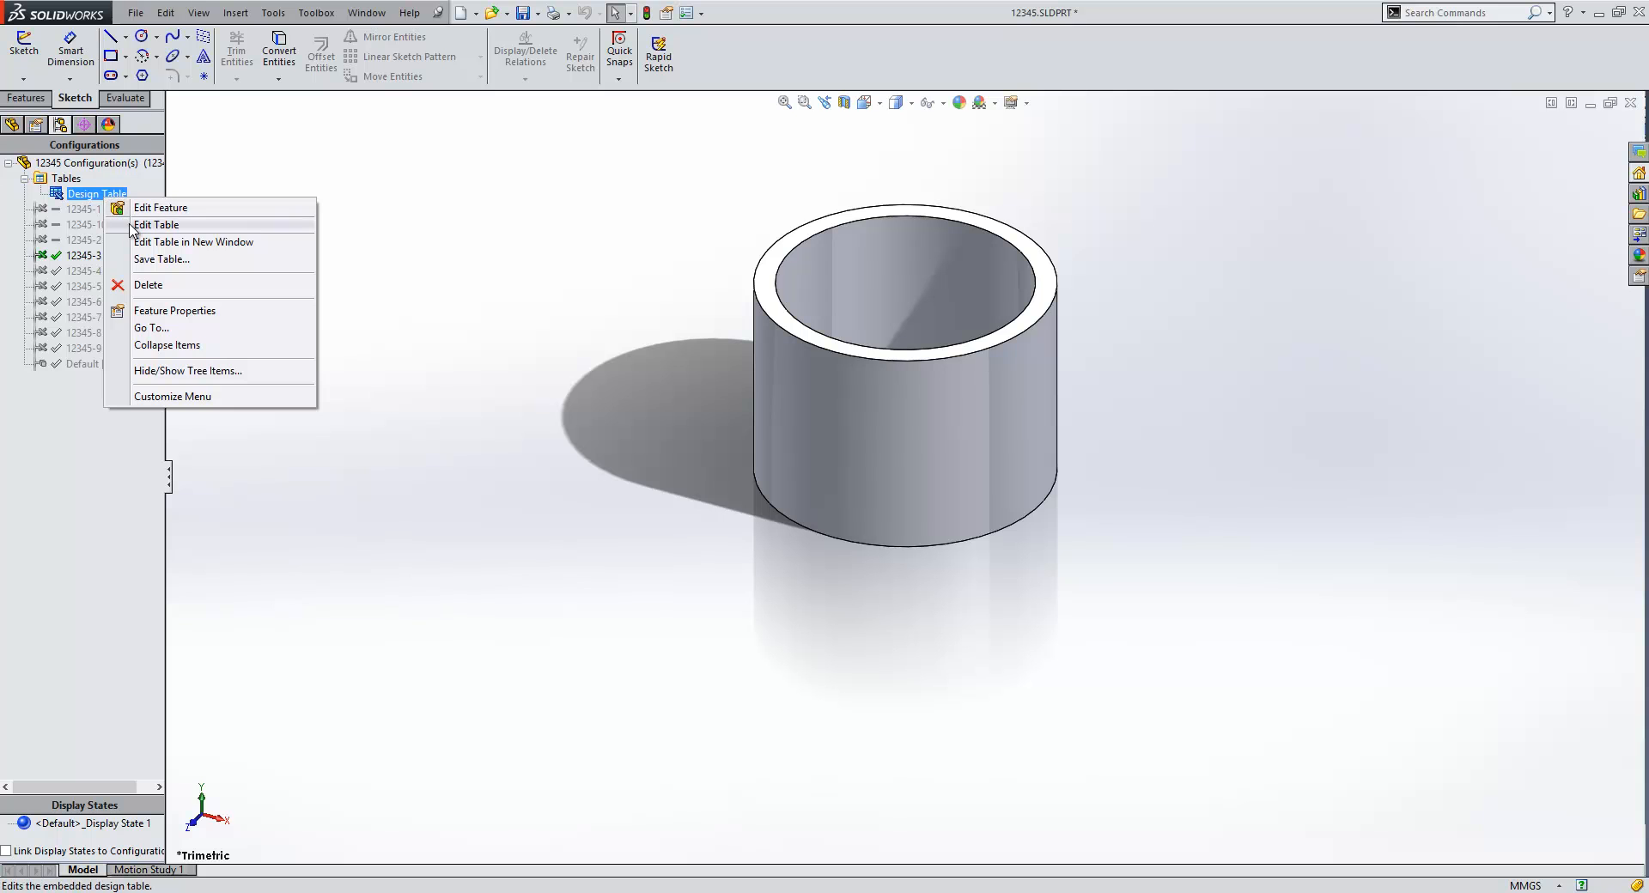
{"action": "left_click", "coordinate": [156, 225]}
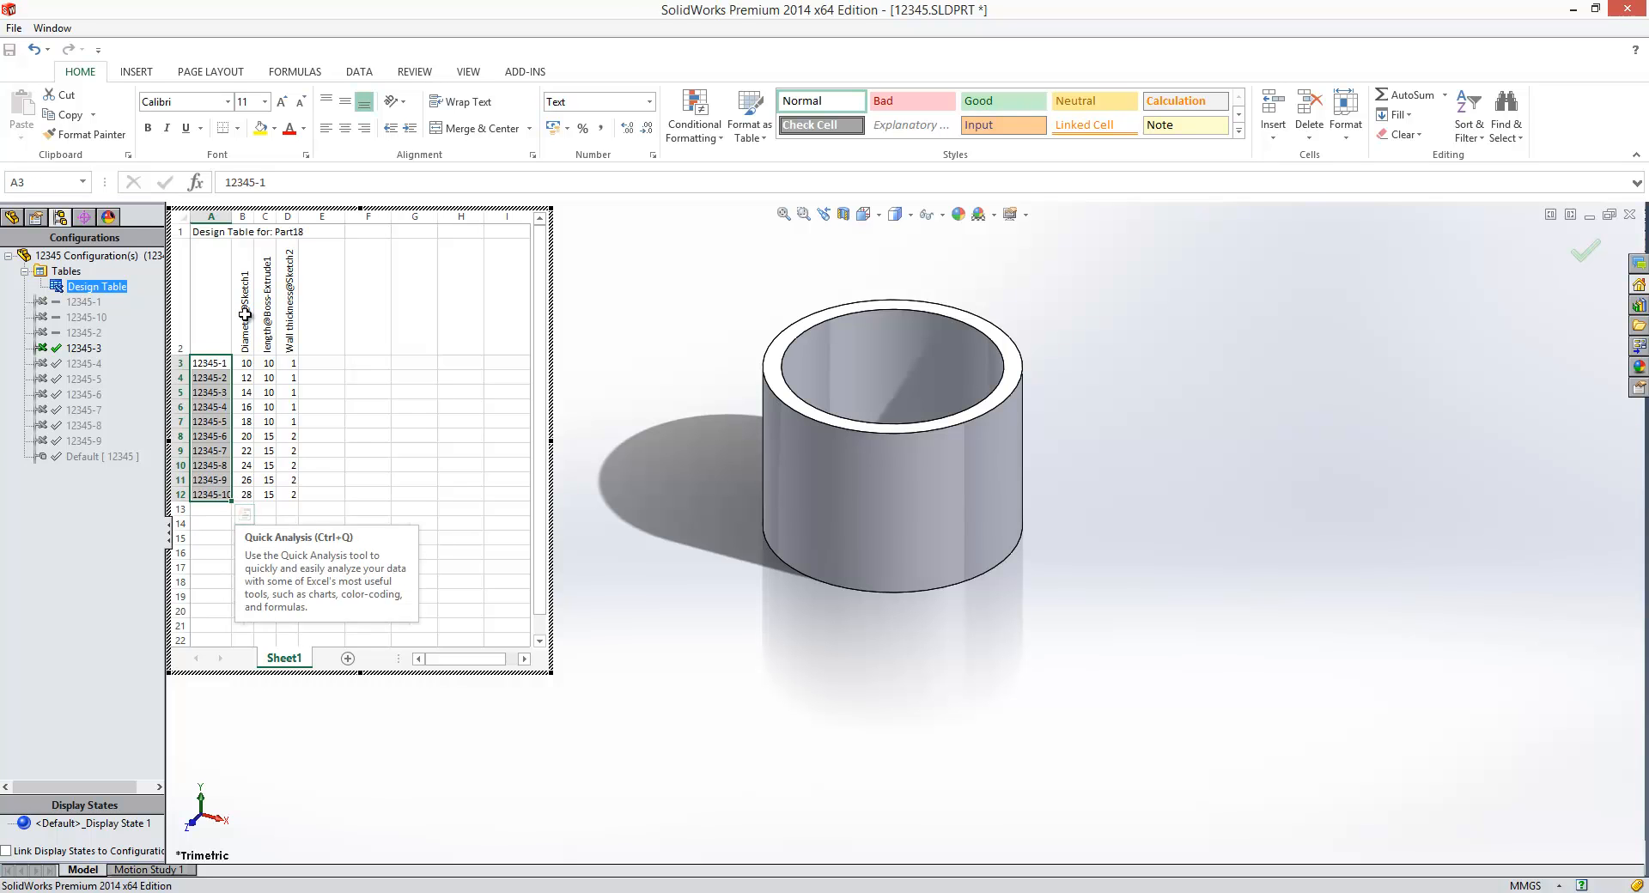
{"action": "left_click", "coordinate": [242, 300]}
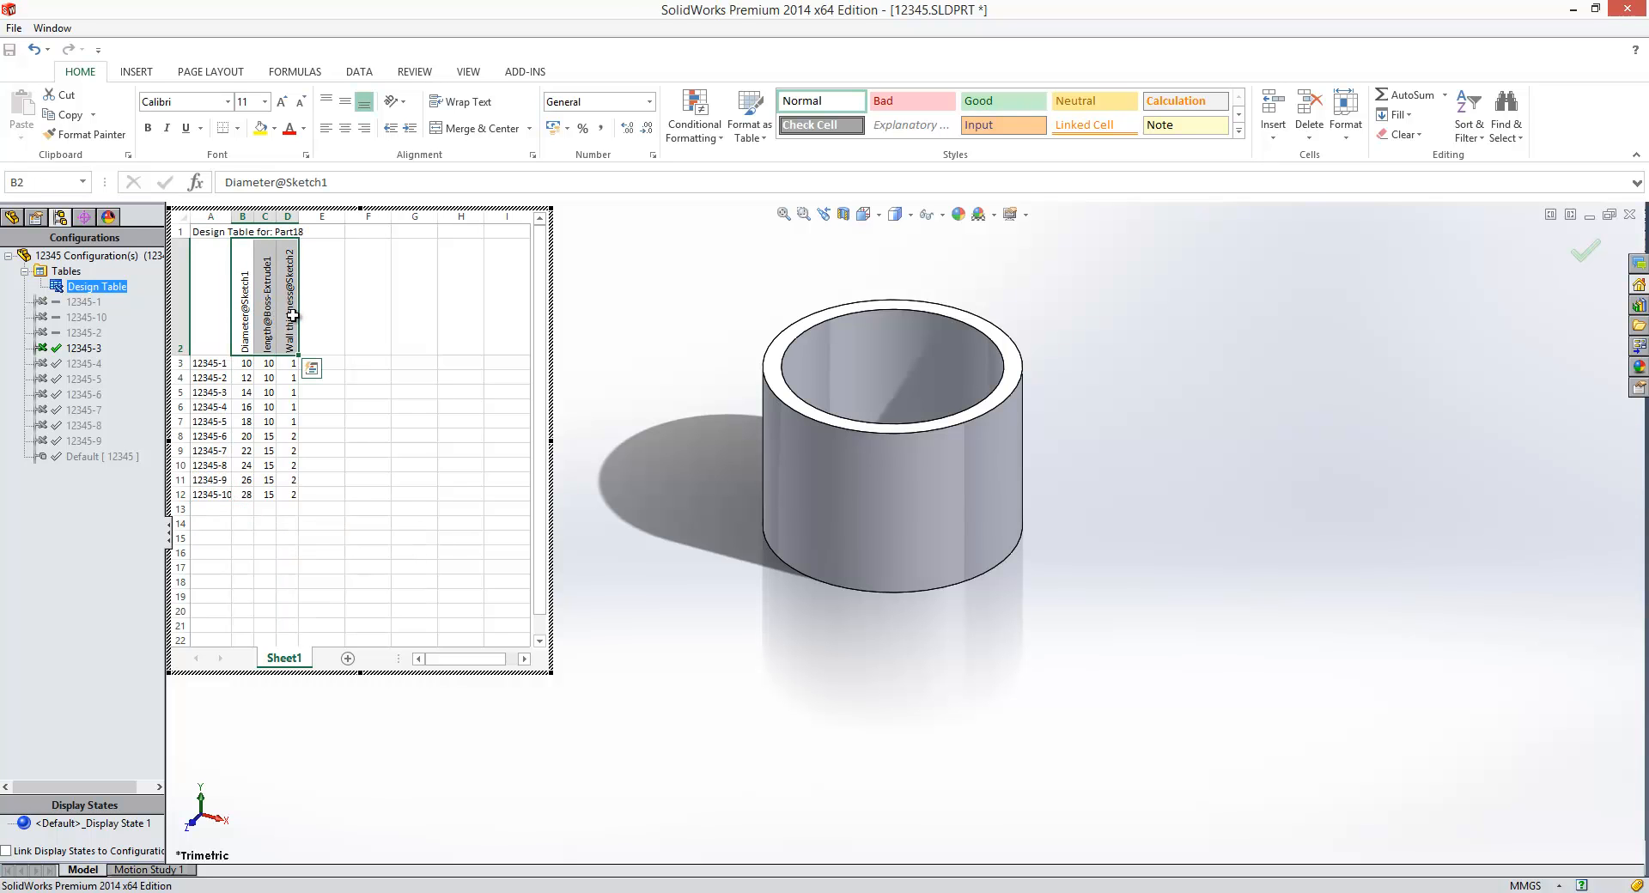
{"action": "mouse_move", "coordinate": [305, 448]}
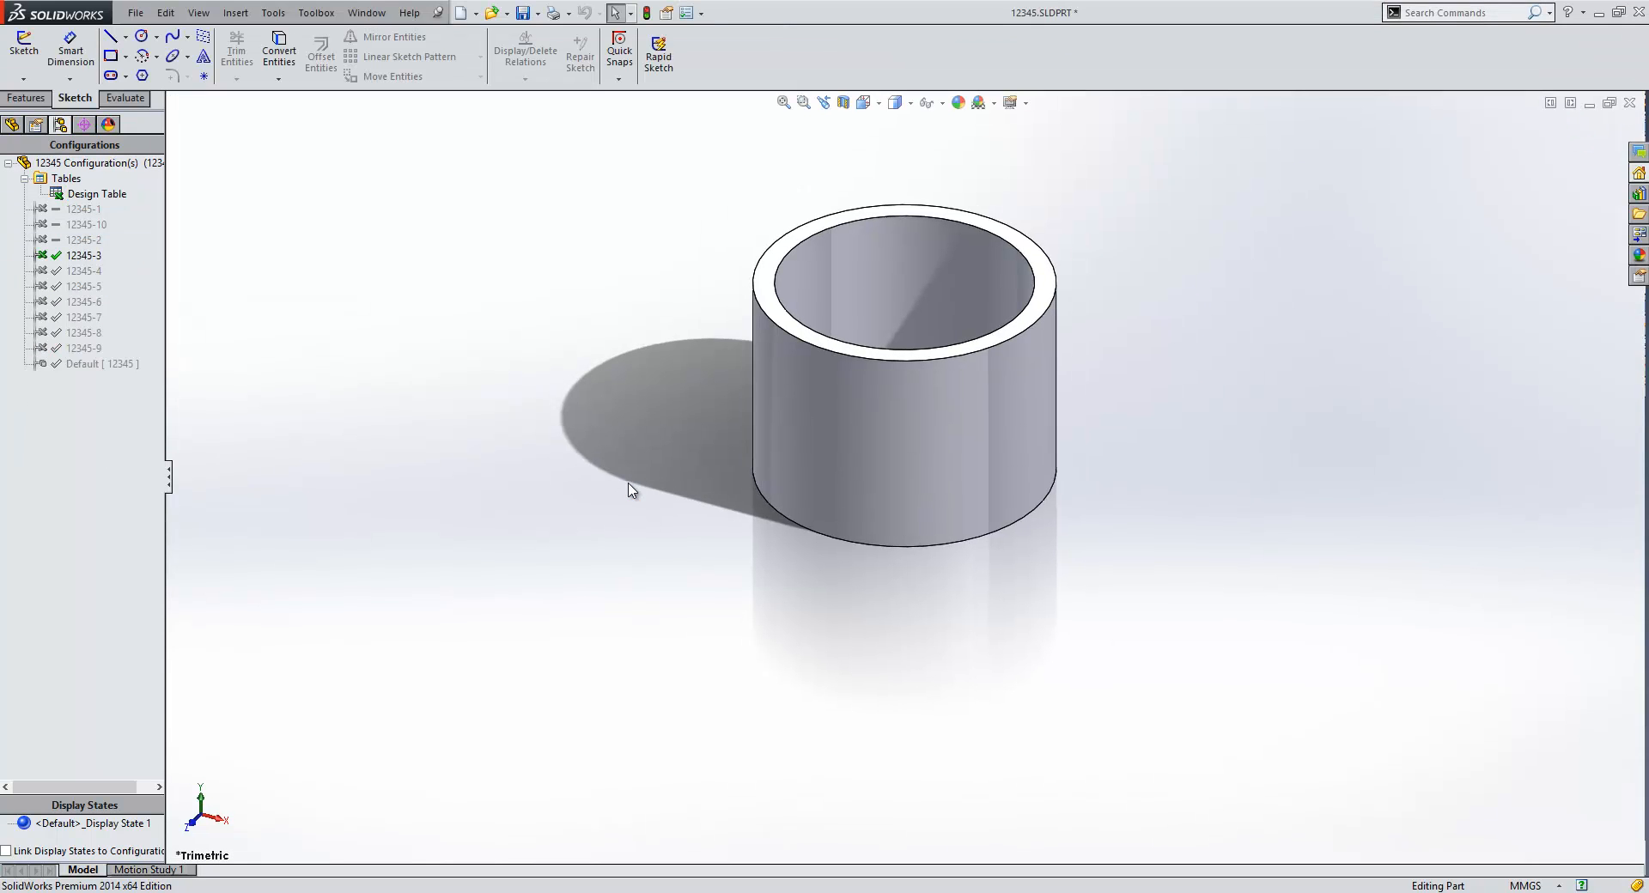
{"action": "mouse_move", "coordinate": [618, 479]}
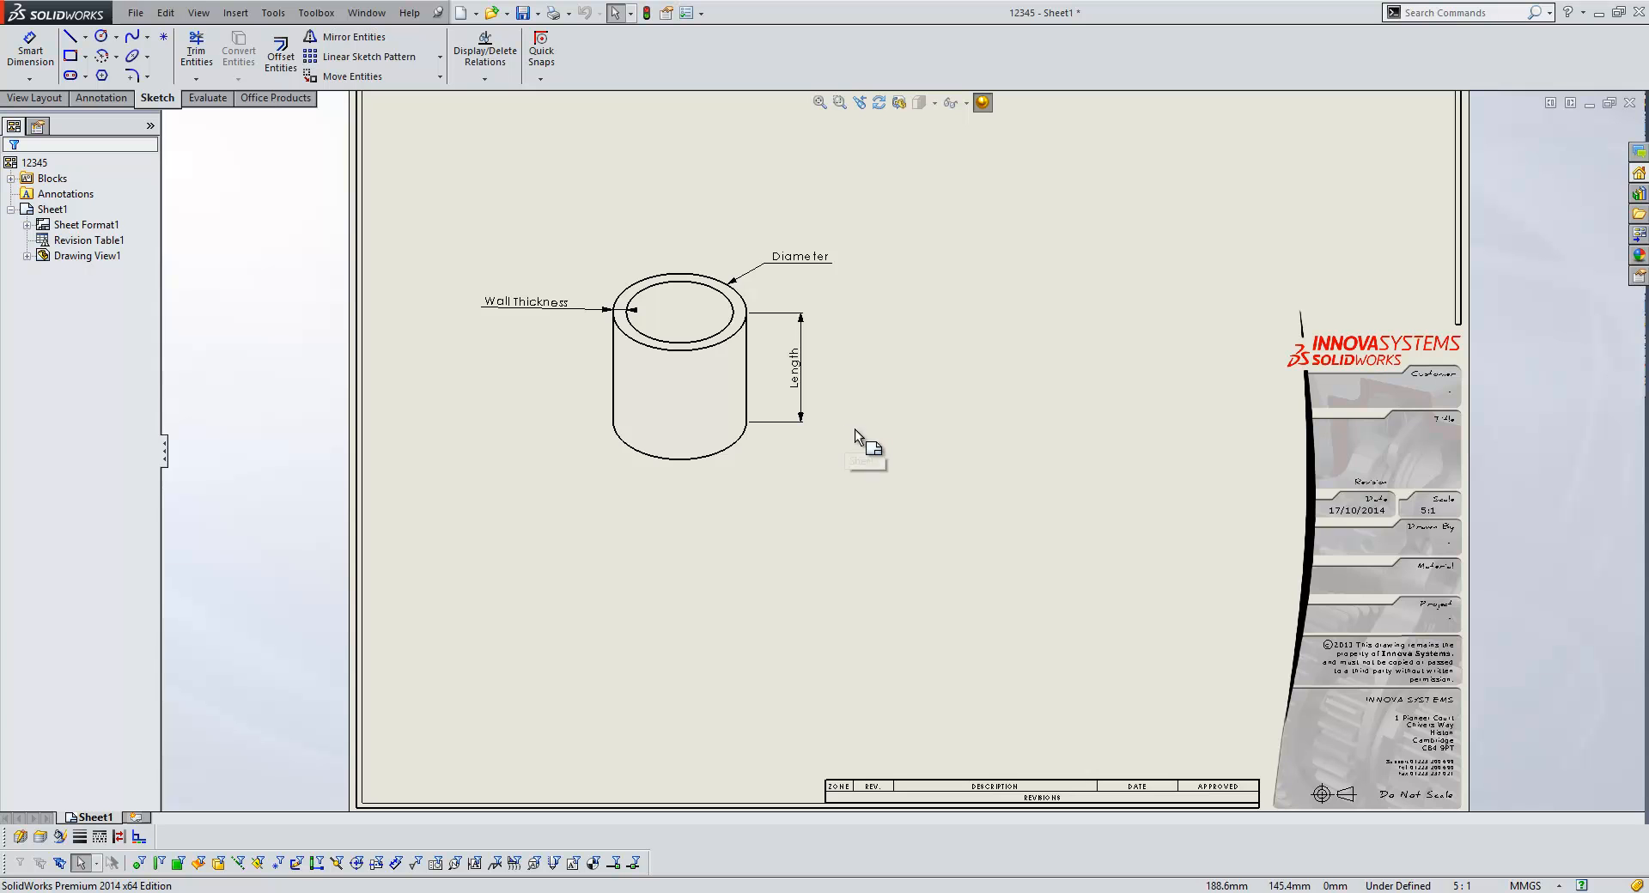
Select Drawing View1 and insert the model's design table via Insert > Tables.
{"action": "left_click", "coordinate": [678, 368]}
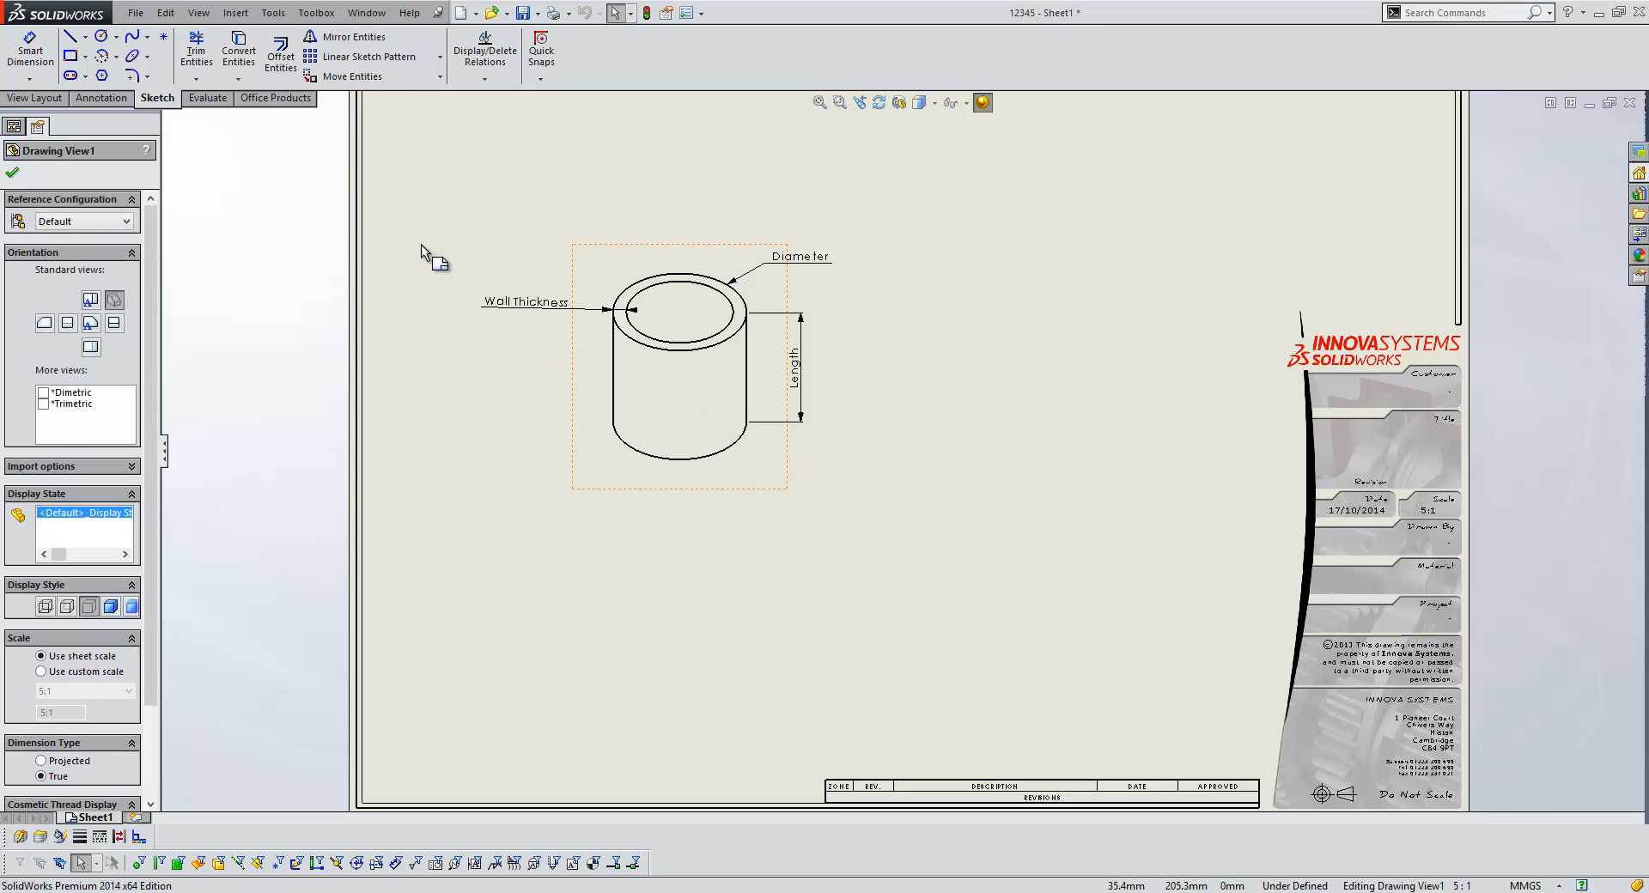
{"action": "left_click", "coordinate": [234, 11]}
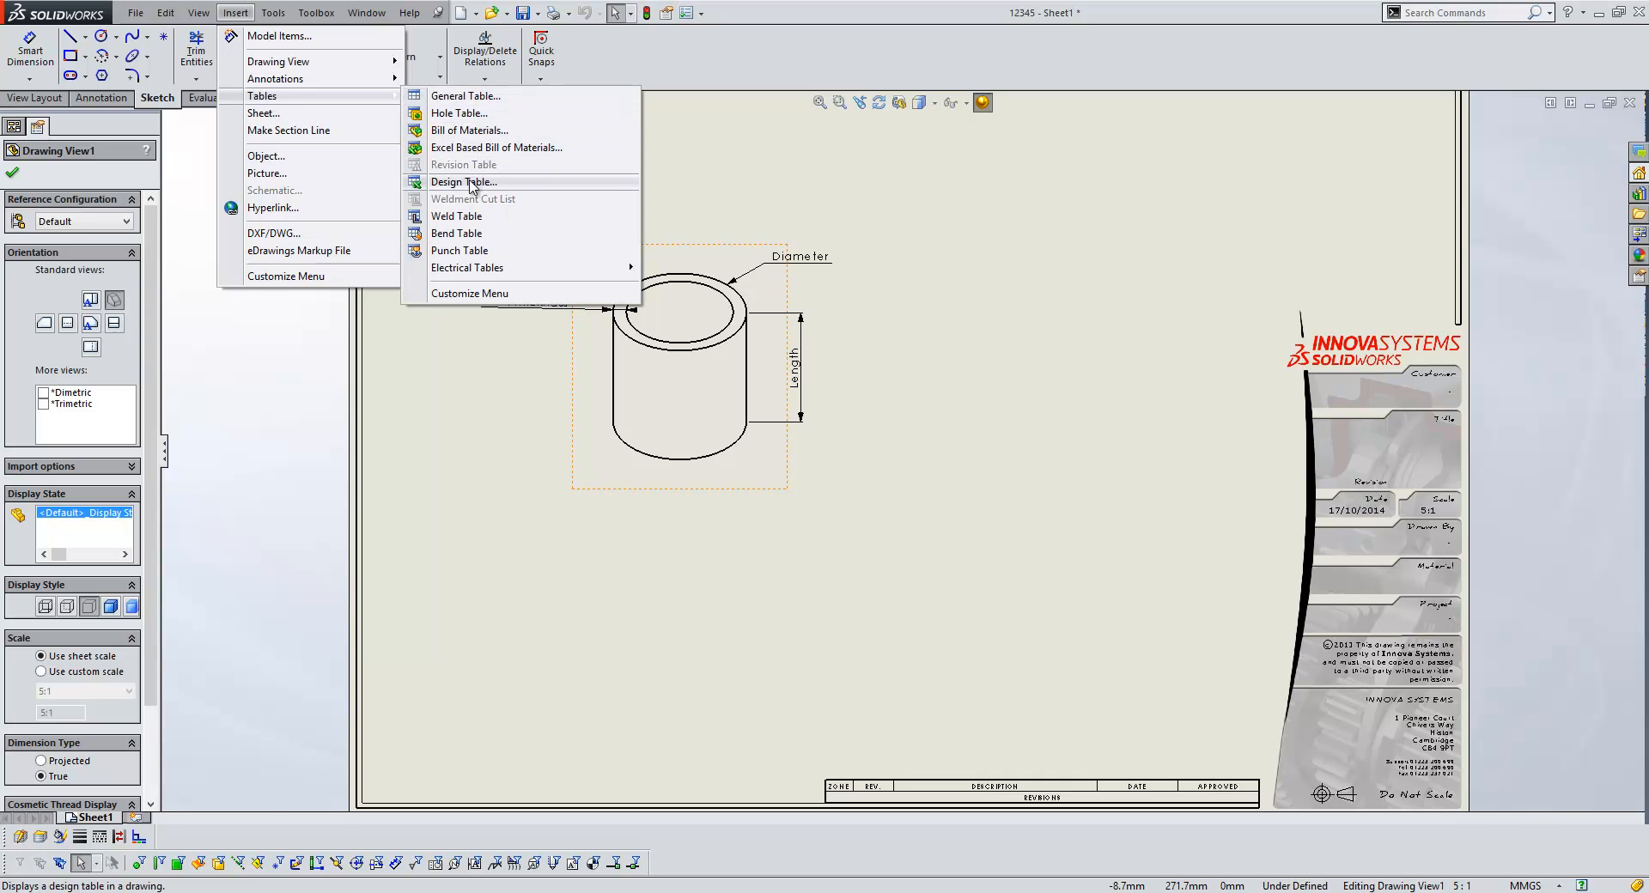
{"action": "left_click", "coordinate": [464, 182]}
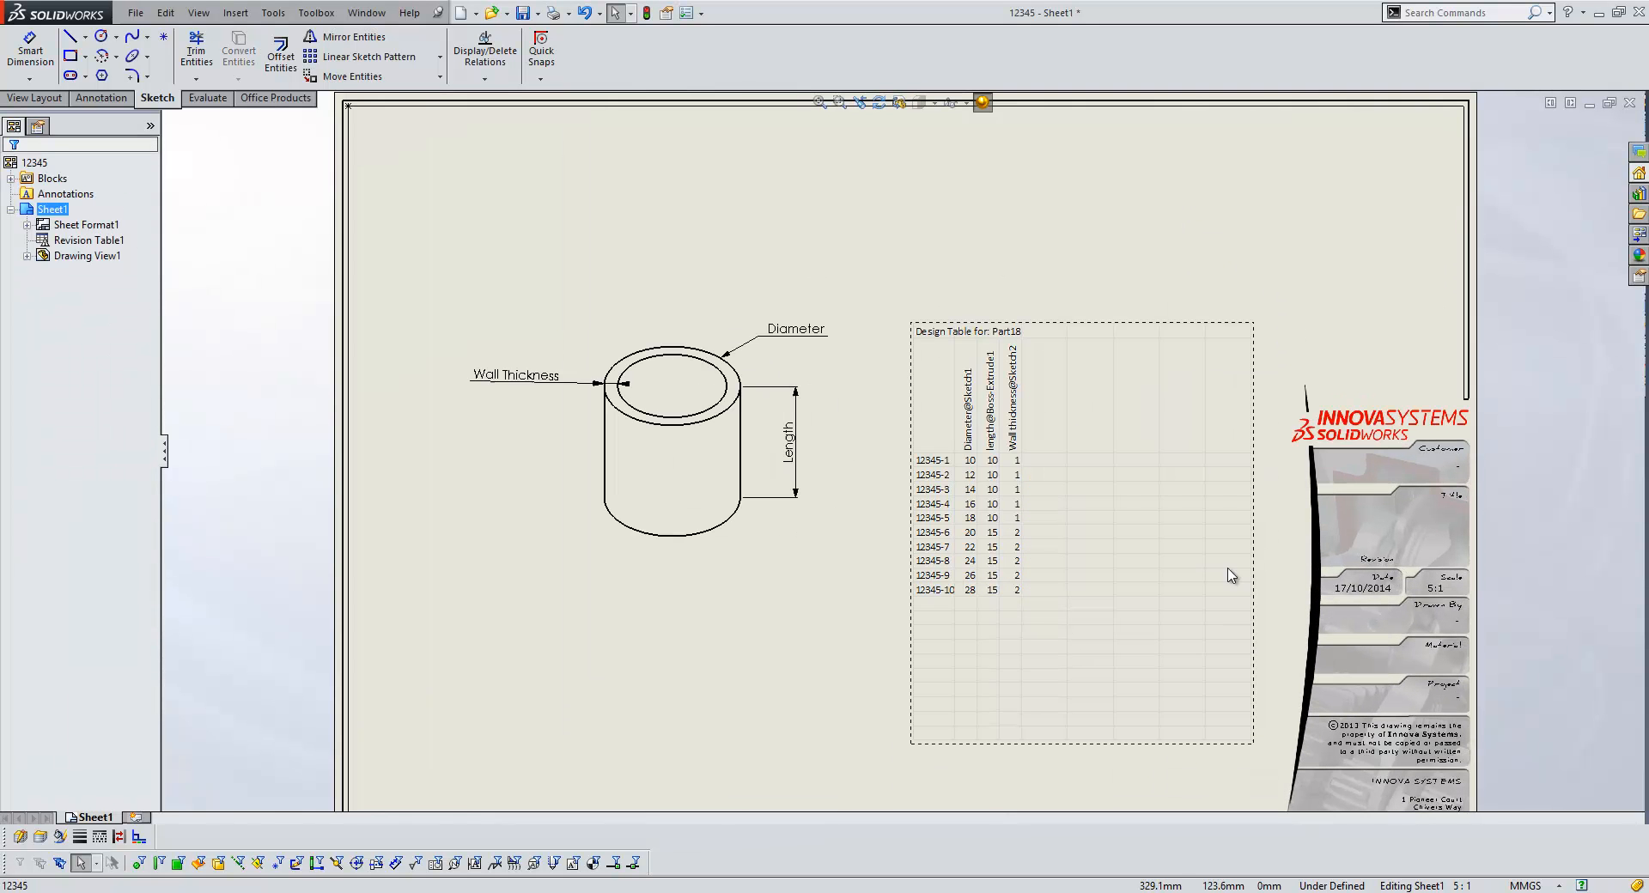
{"action": "mouse_move", "coordinate": [1184, 687]}
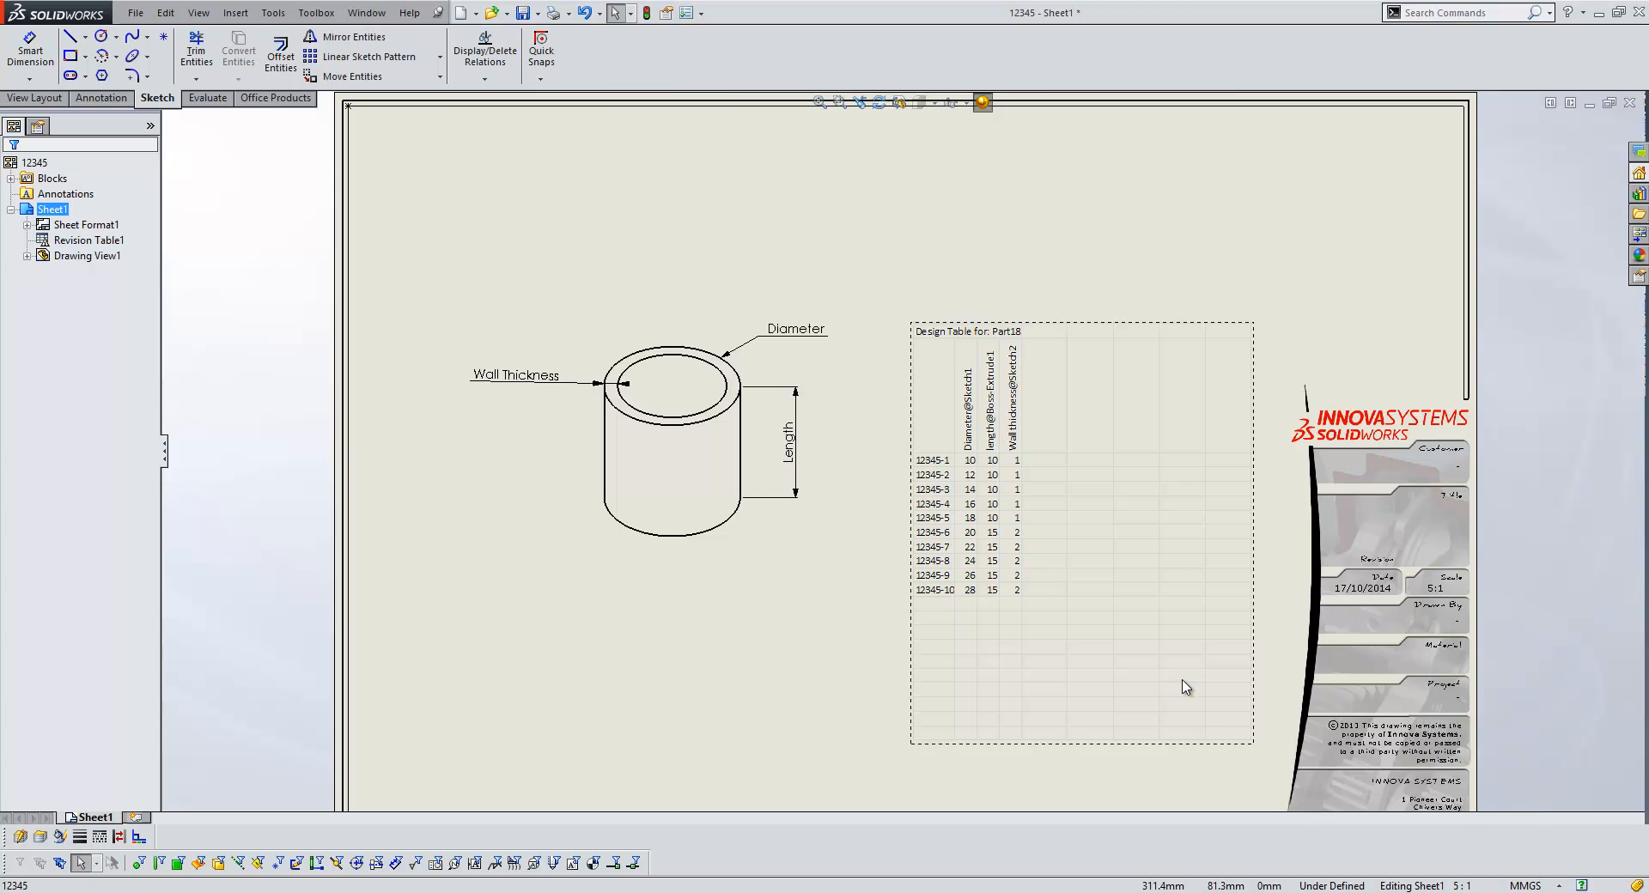
{"action": "mouse_move", "coordinate": [877, 587]}
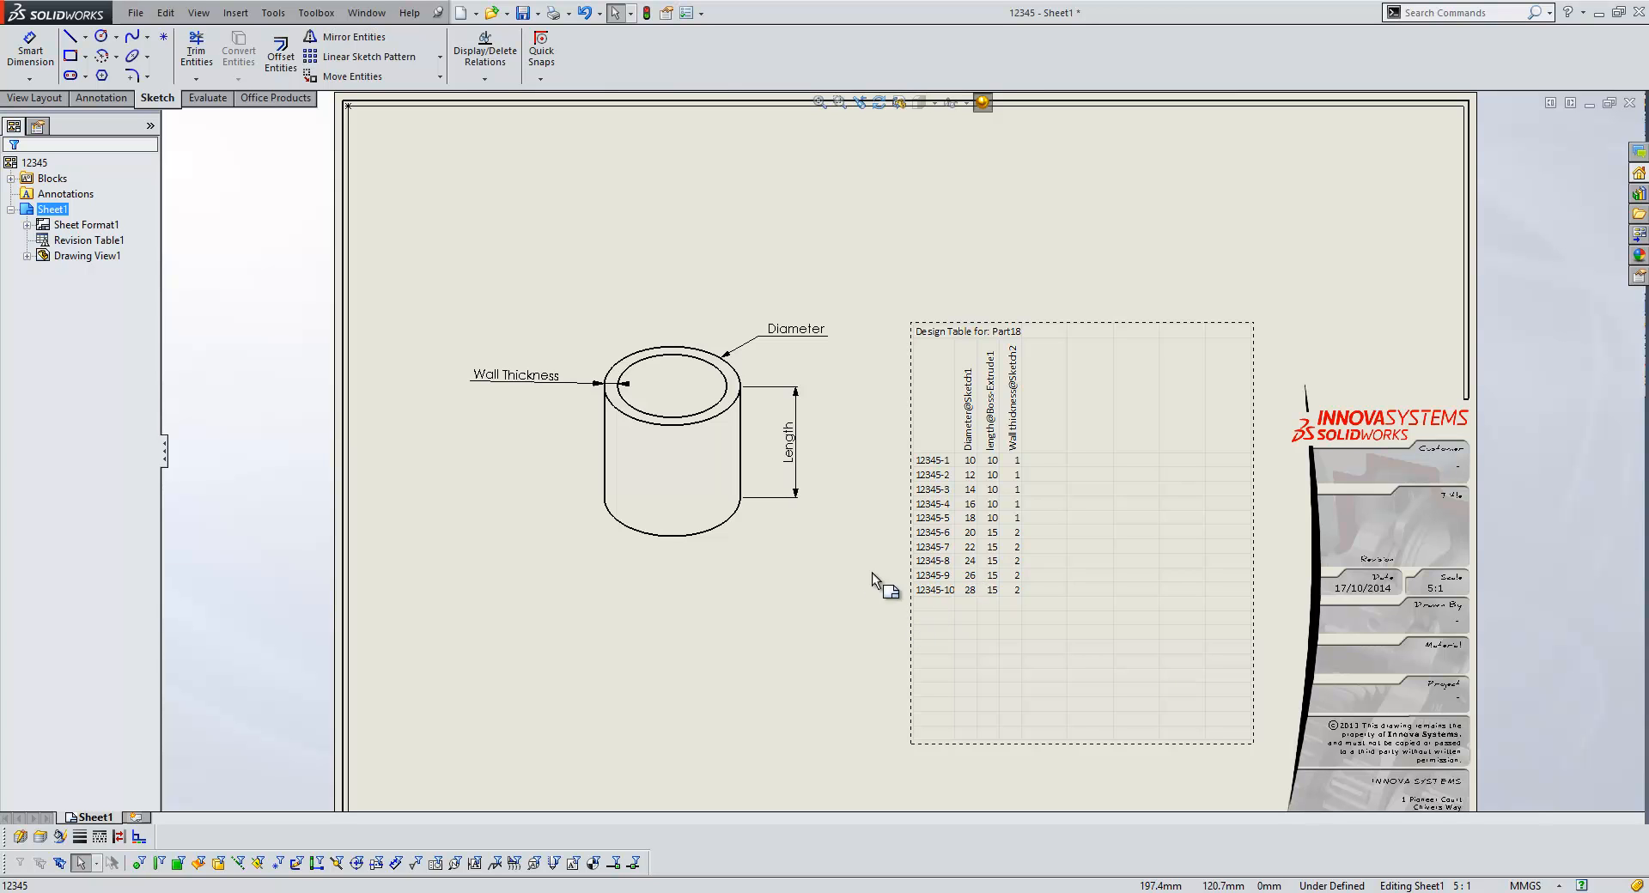
{"action": "mouse_move", "coordinate": [1067, 629]}
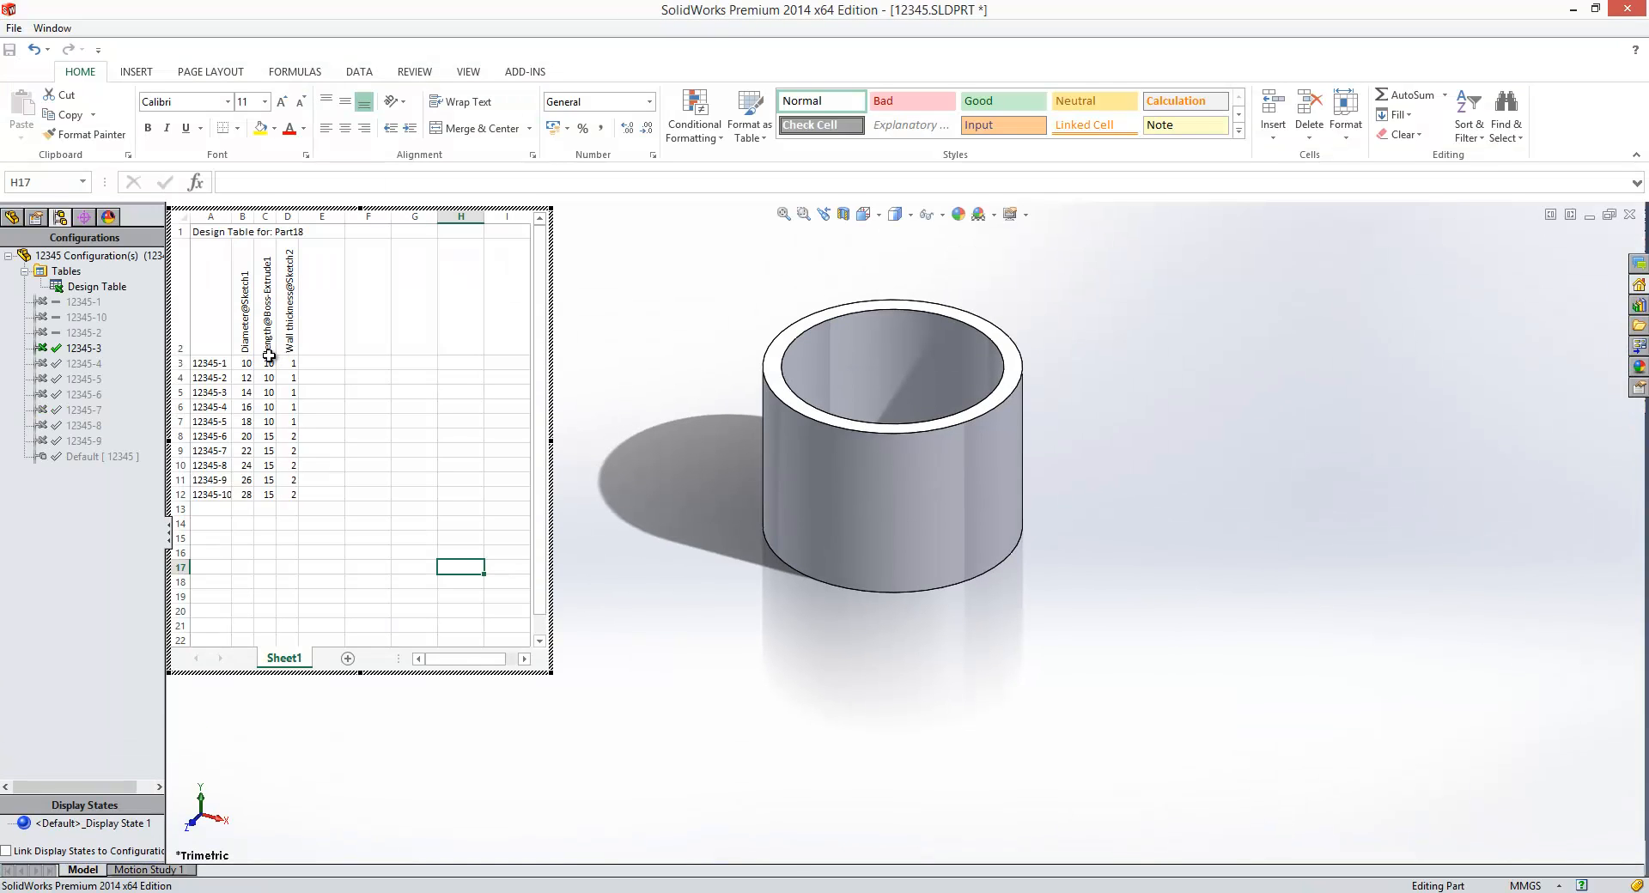
Insert a blank header row above the design table's parameter headers.
{"action": "right_click", "coordinate": [179, 230]}
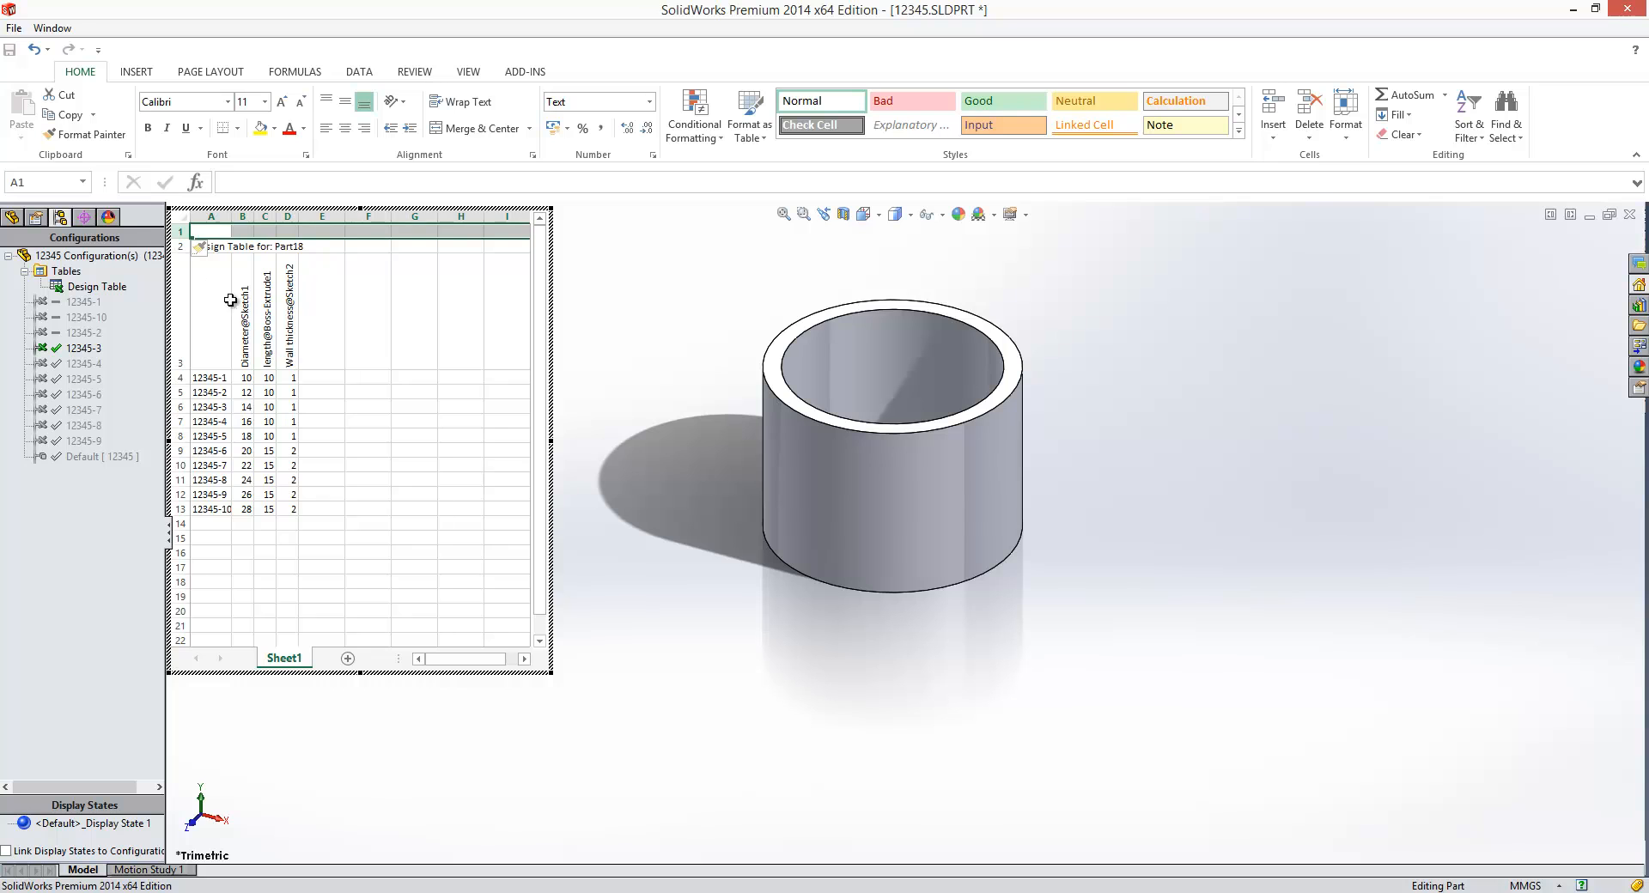
{"action": "left_click", "coordinate": [210, 246]}
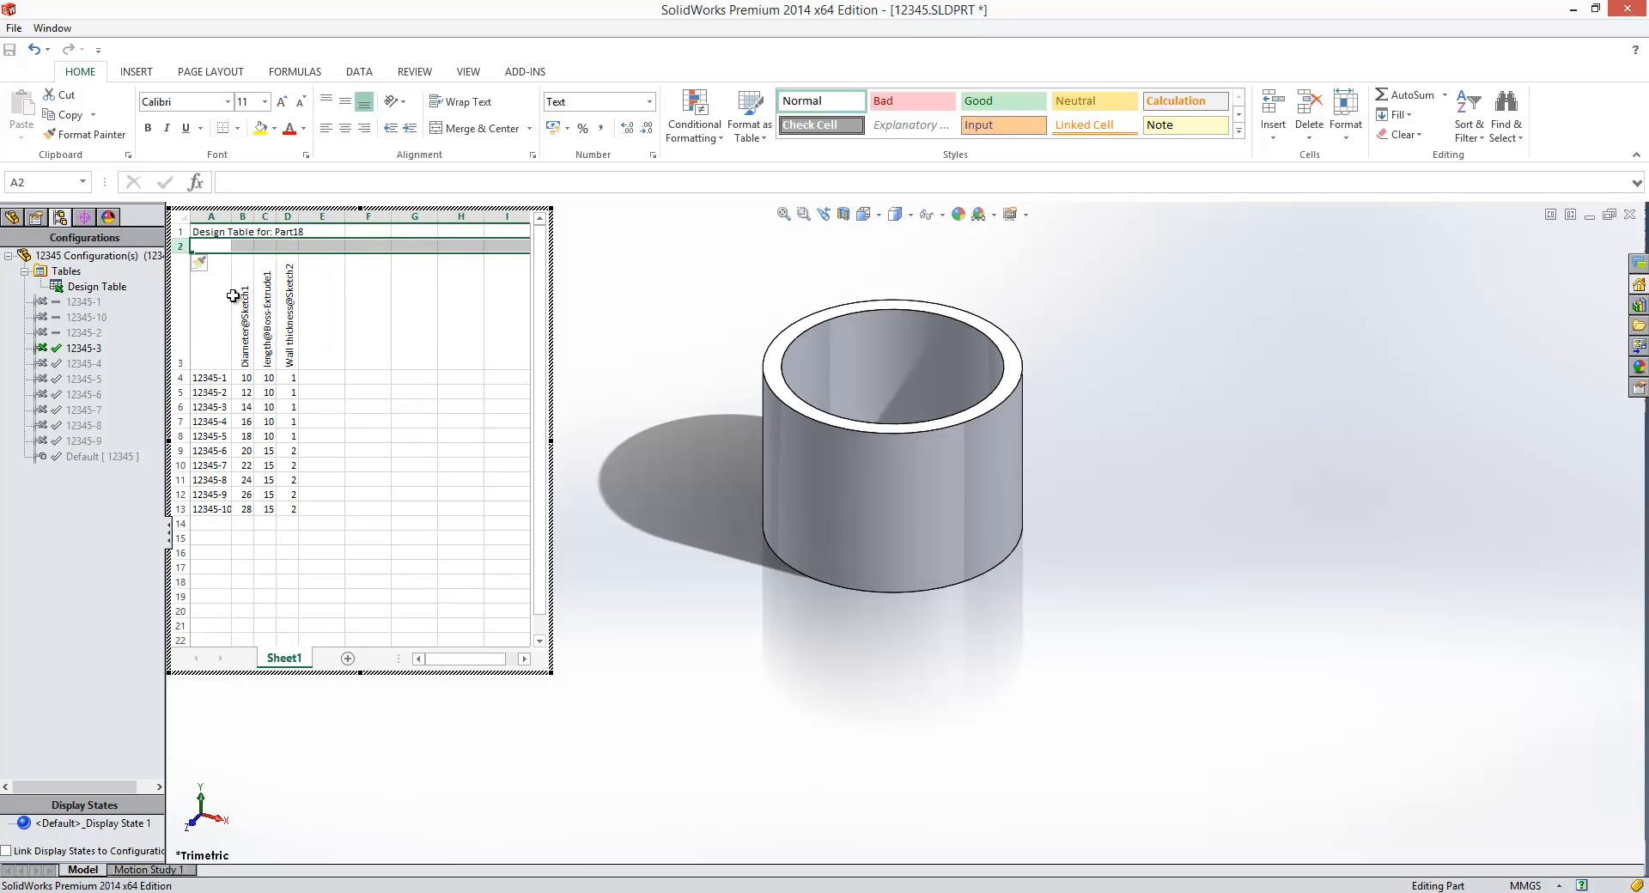
{"action": "left_click", "coordinate": [240, 247]}
{"action": "type", "text": "Diameter"}
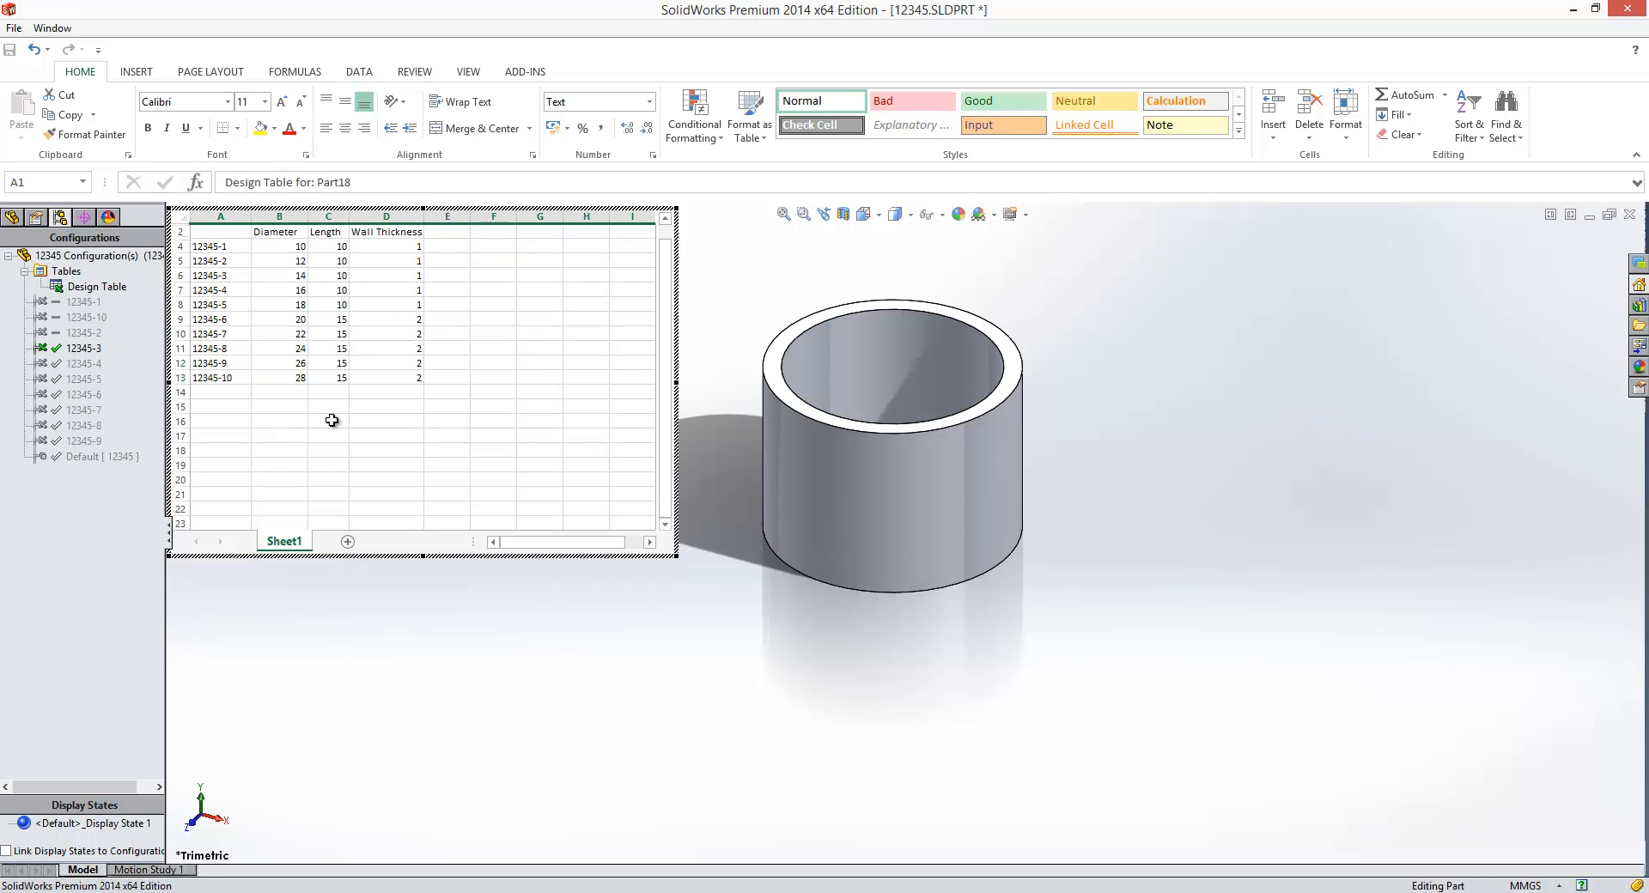
Apply All Borders to cells A4:D13 and select the header cells.
{"action": "left_click_drag", "start_coordinate": [219, 246], "coordinate": [419, 348]}
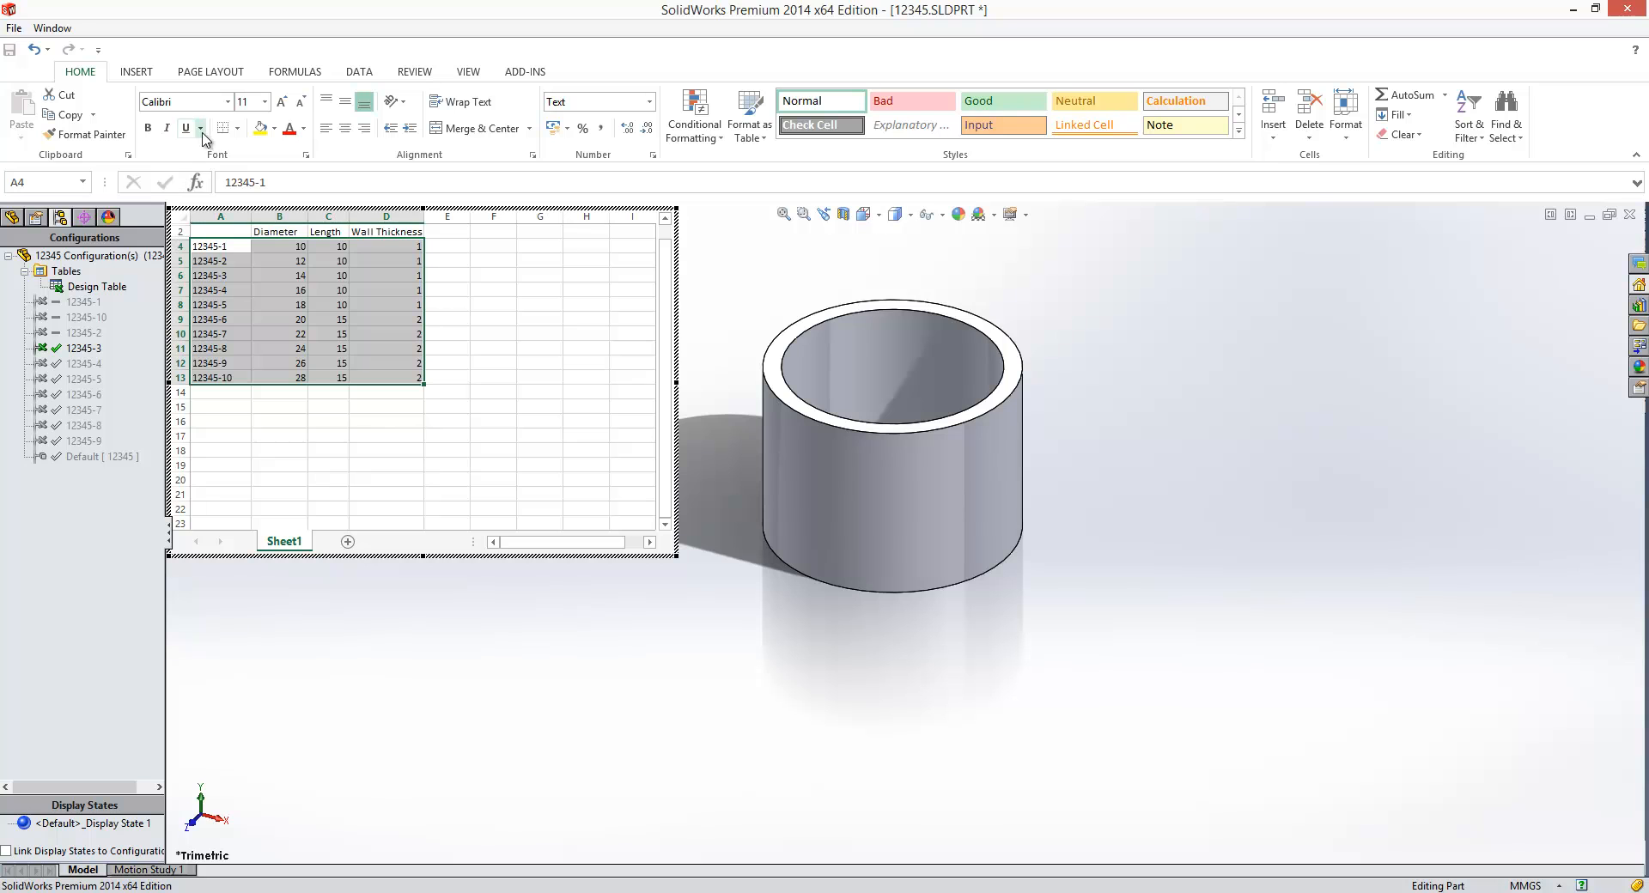
{"action": "left_click", "coordinate": [227, 127]}
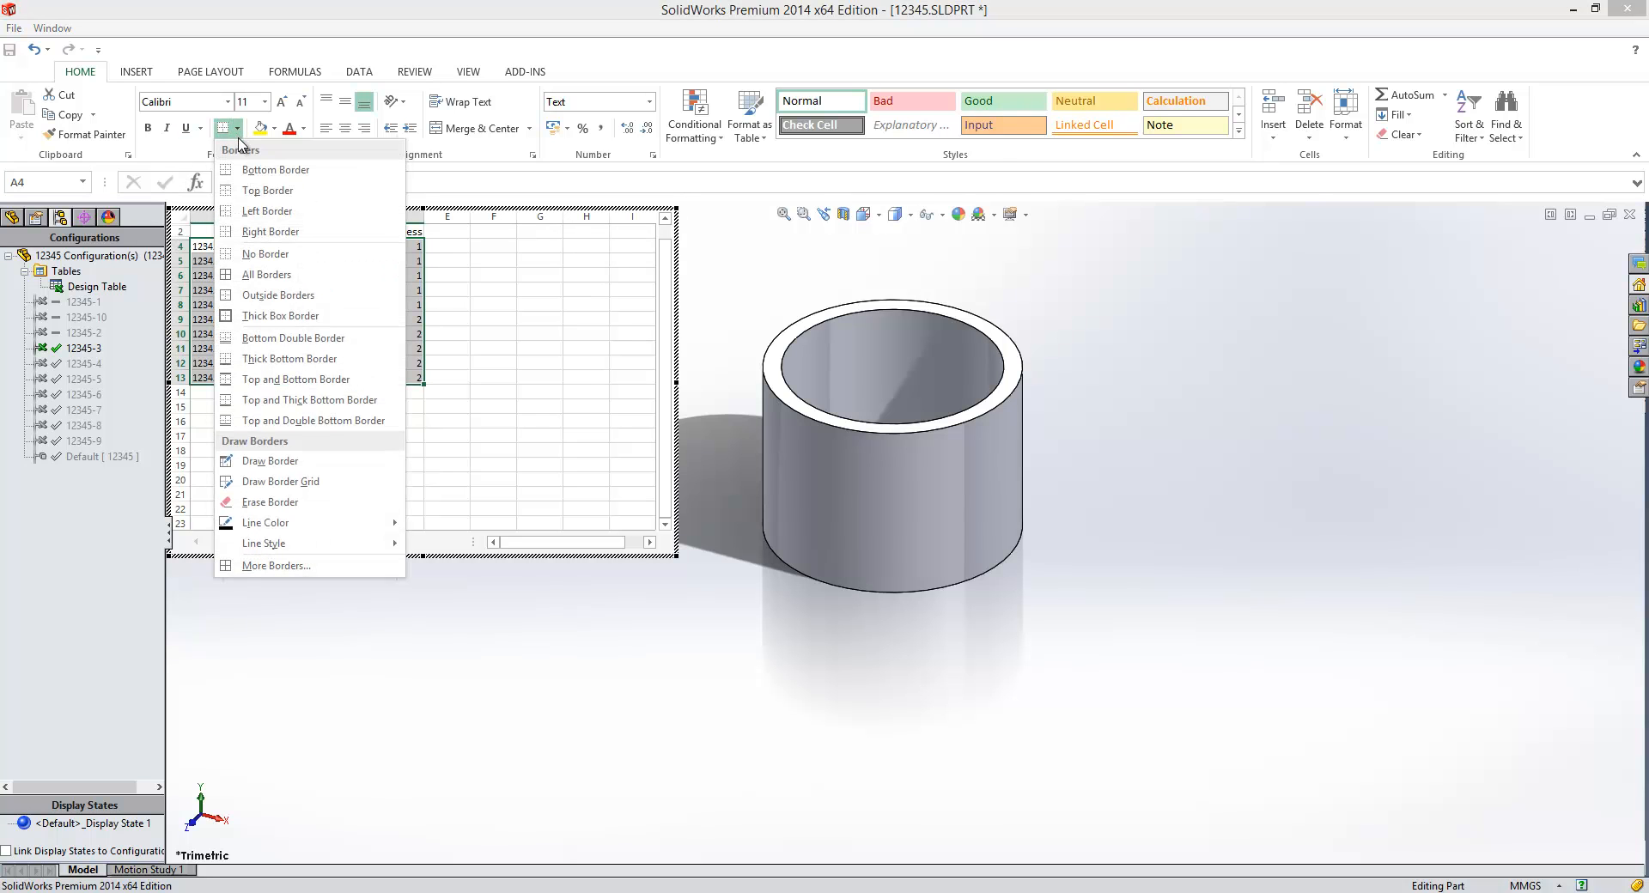
{"action": "mouse_move", "coordinate": [262, 231]}
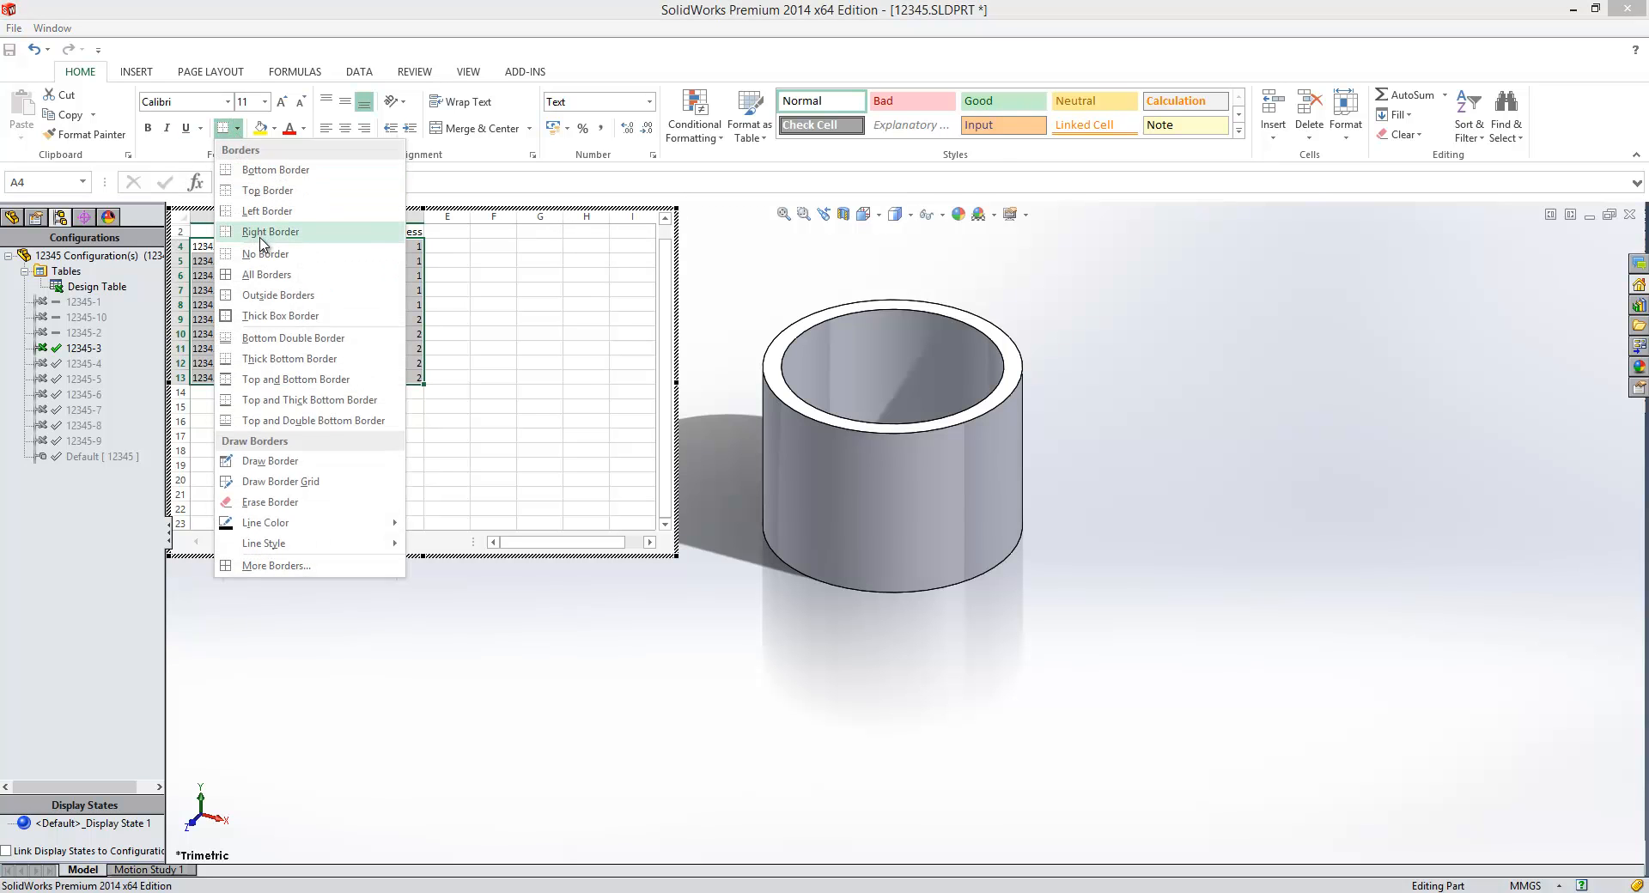
{"action": "left_click", "coordinate": [271, 231]}
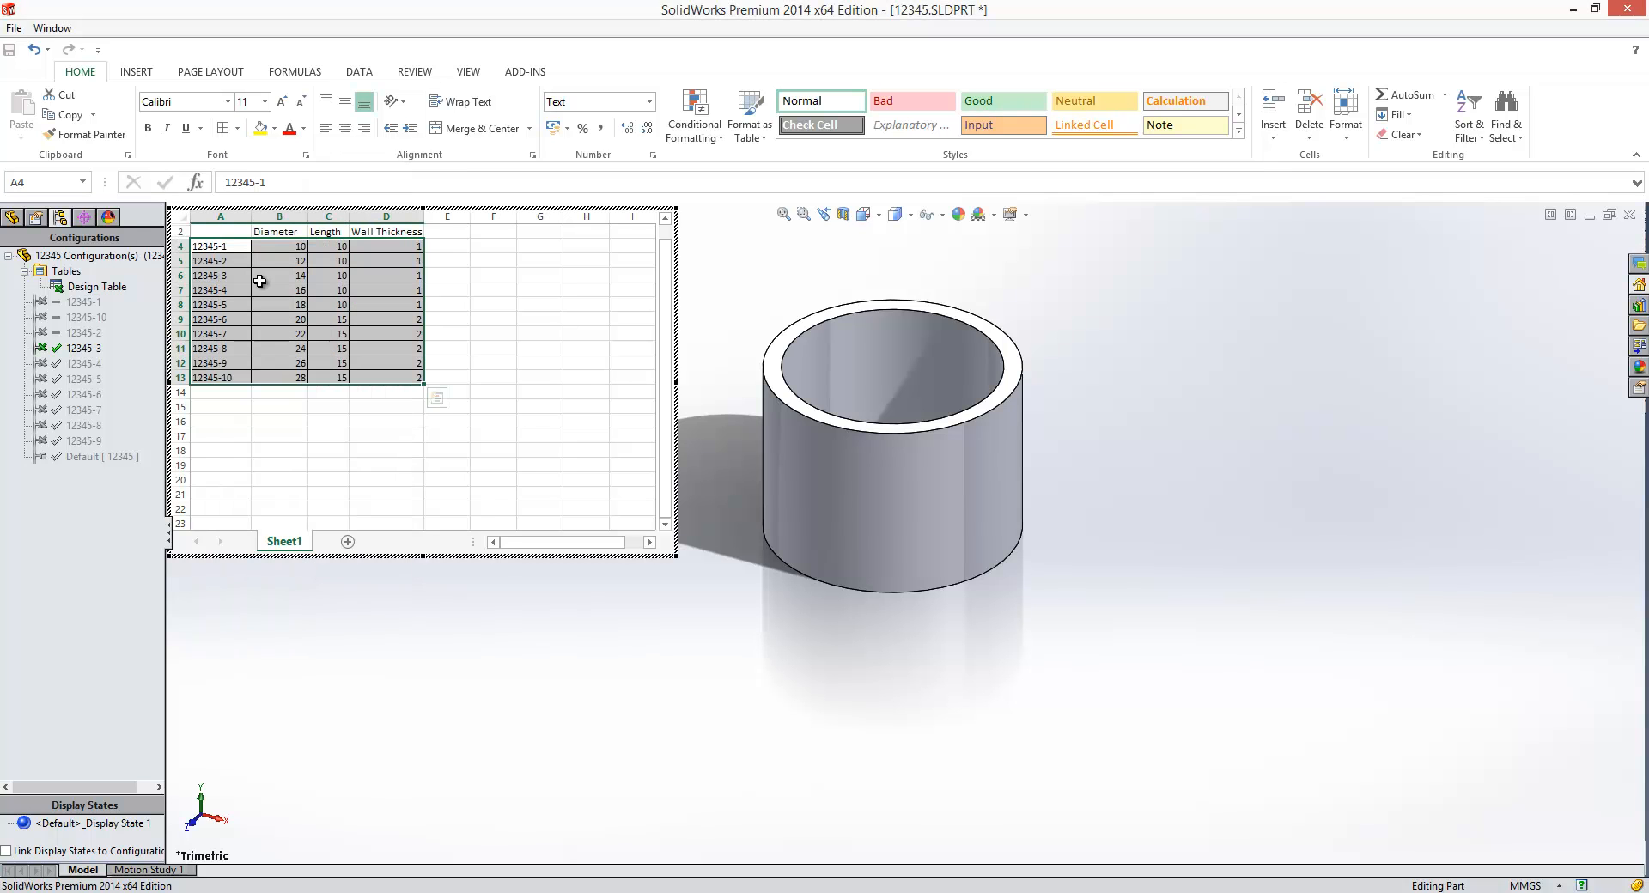
{"action": "left_click", "coordinate": [276, 231]}
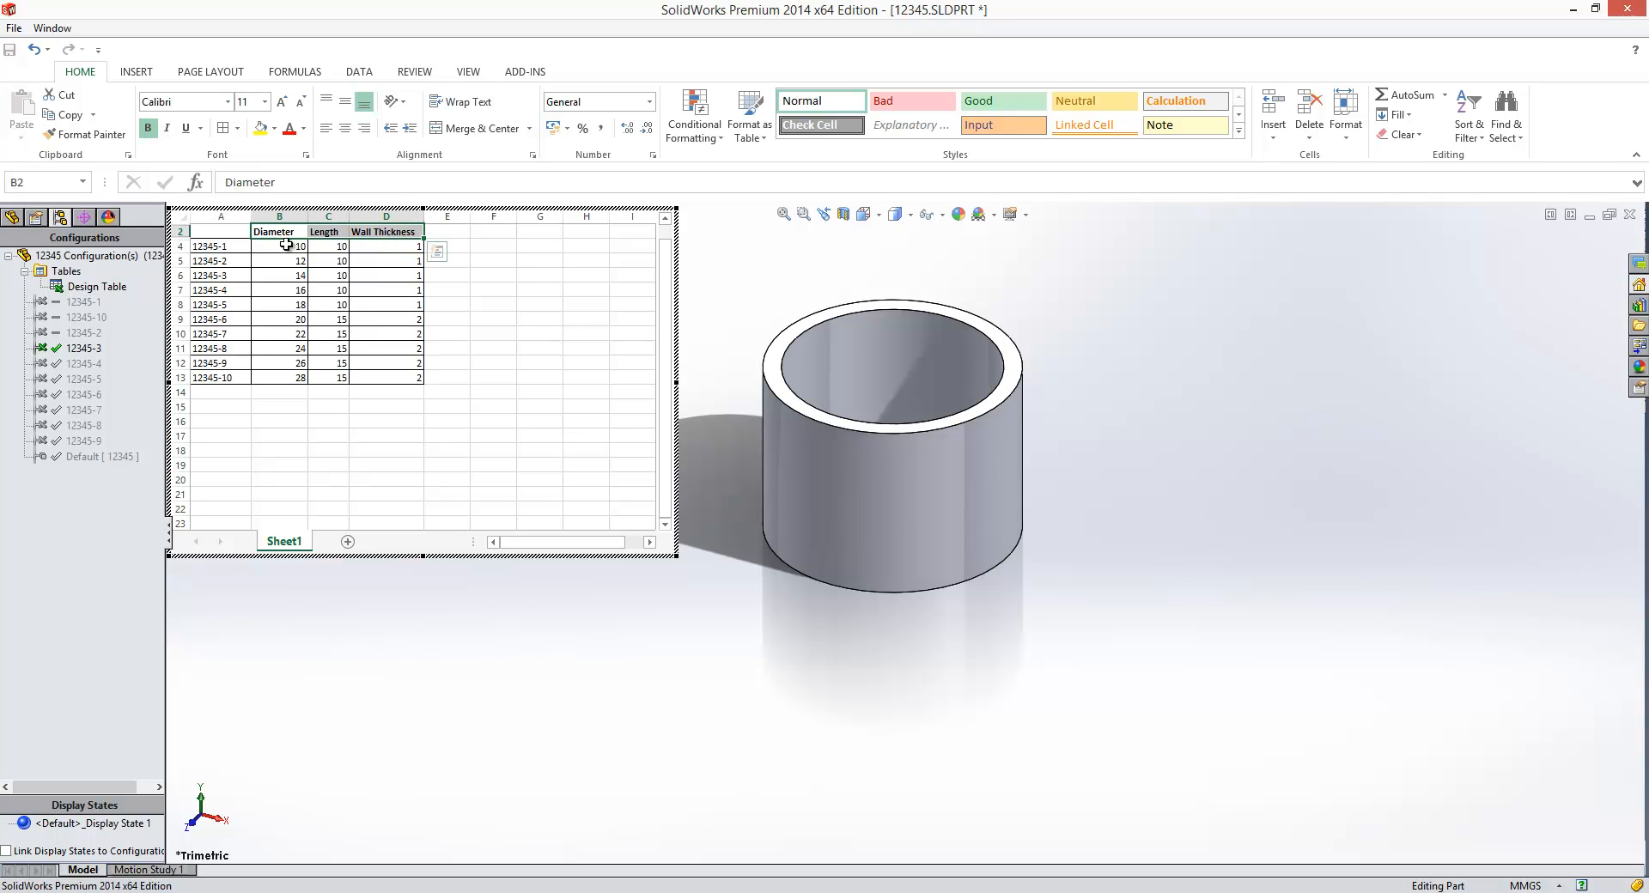
Shrink the embedded spreadsheet's visible area to fit tightly around the bordered table.
{"action": "left_click", "coordinate": [540, 435]}
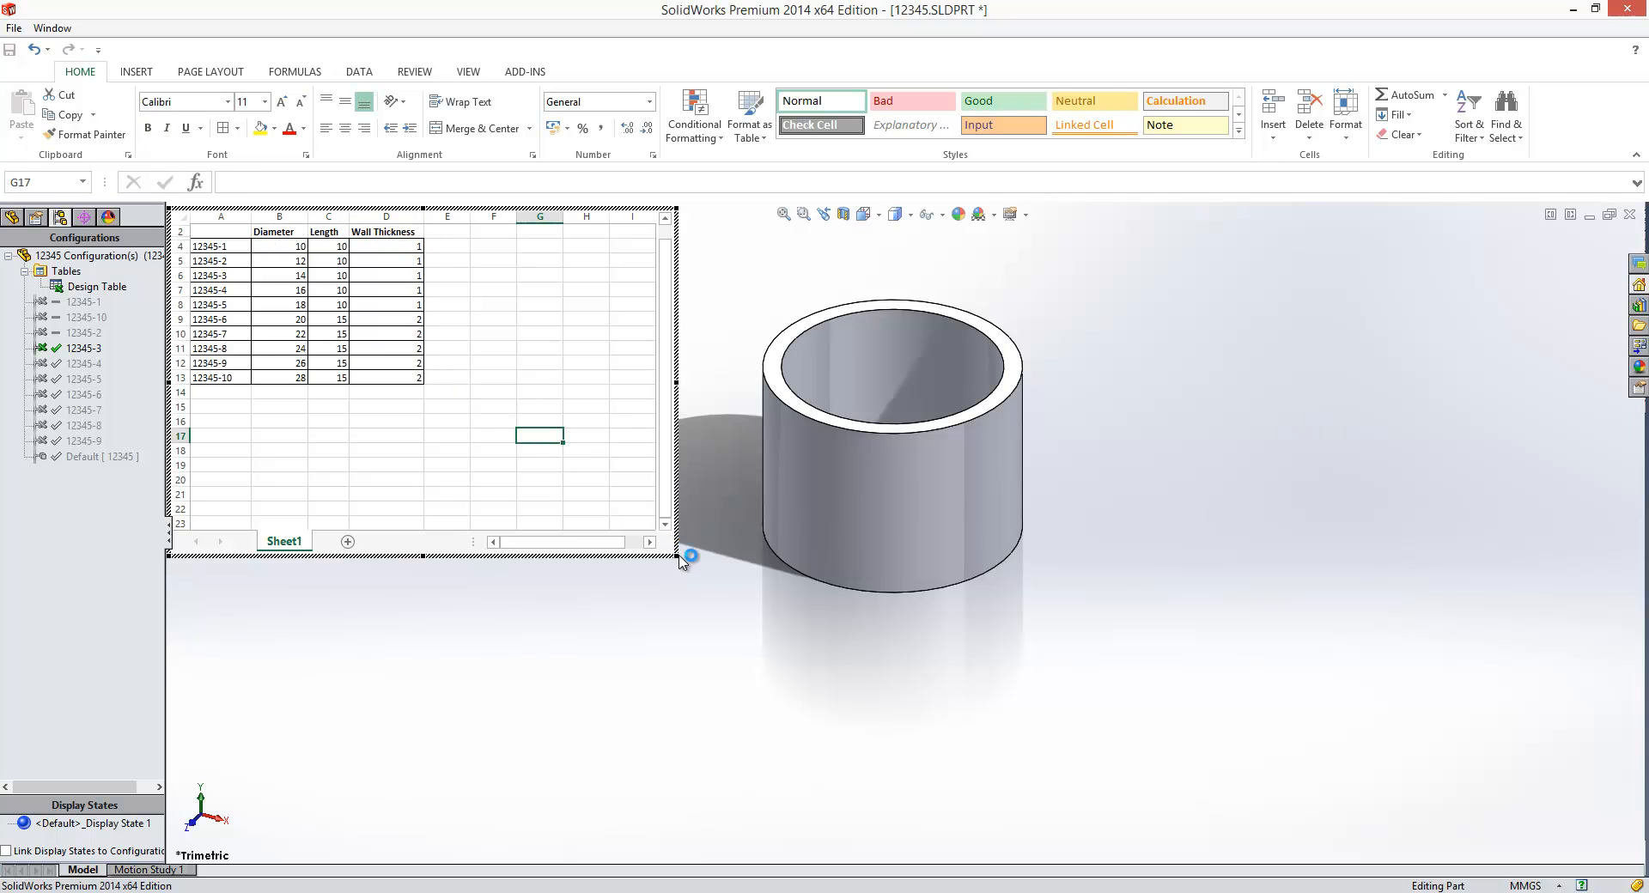
{"action": "left_click_drag", "start_coordinate": [215, 247], "coordinate": [452, 421]}
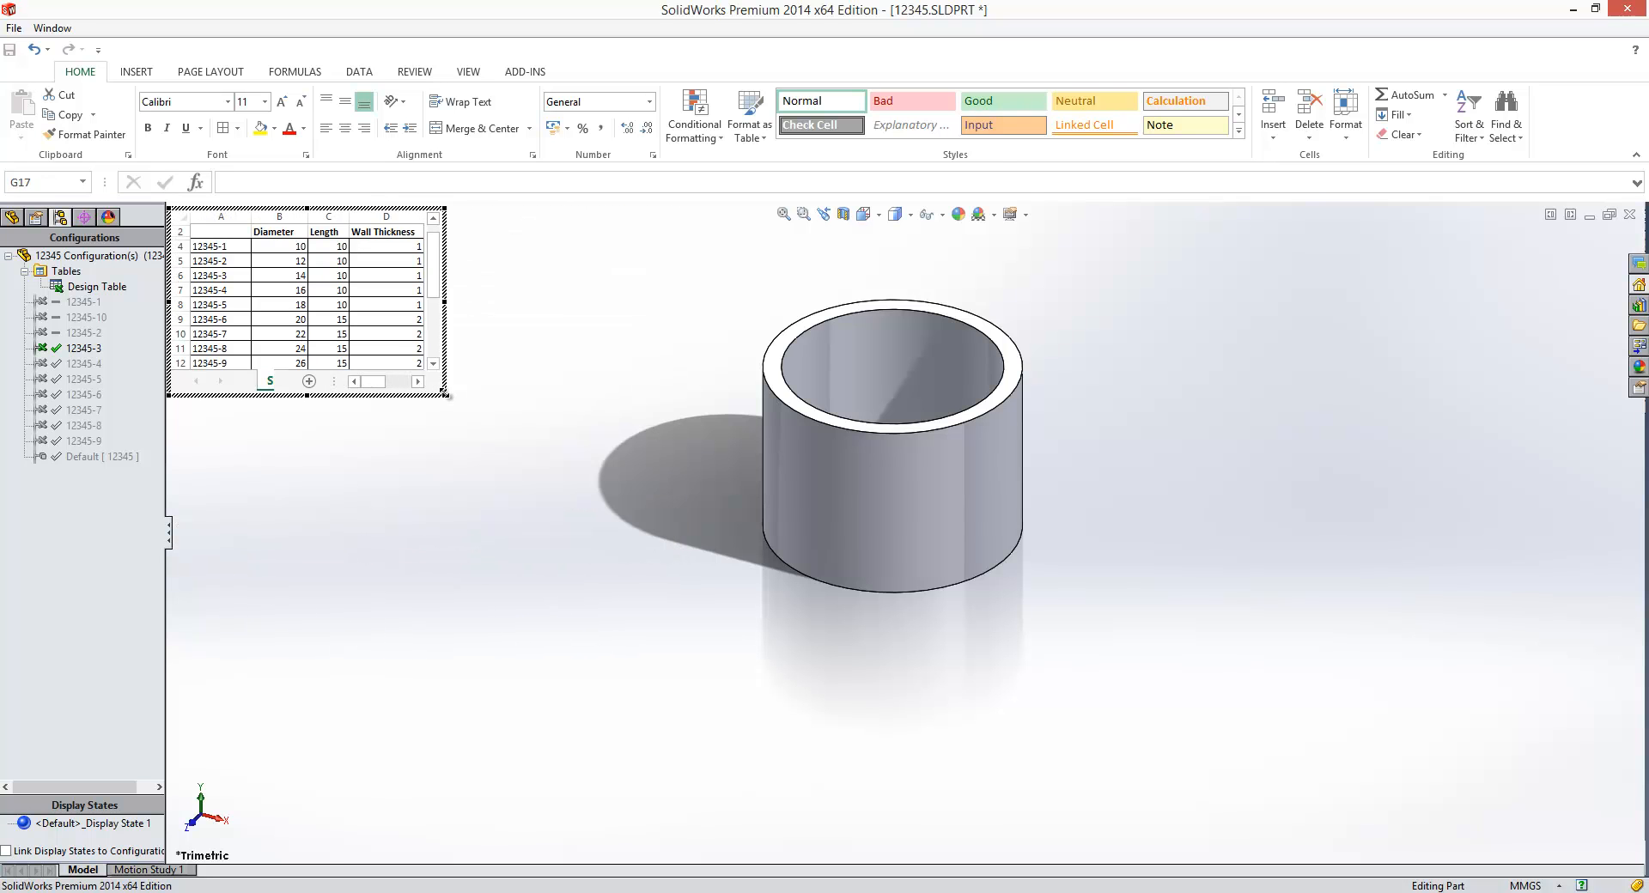
{"action": "left_click_drag", "start_coordinate": [211, 231], "coordinate": [415, 363]}
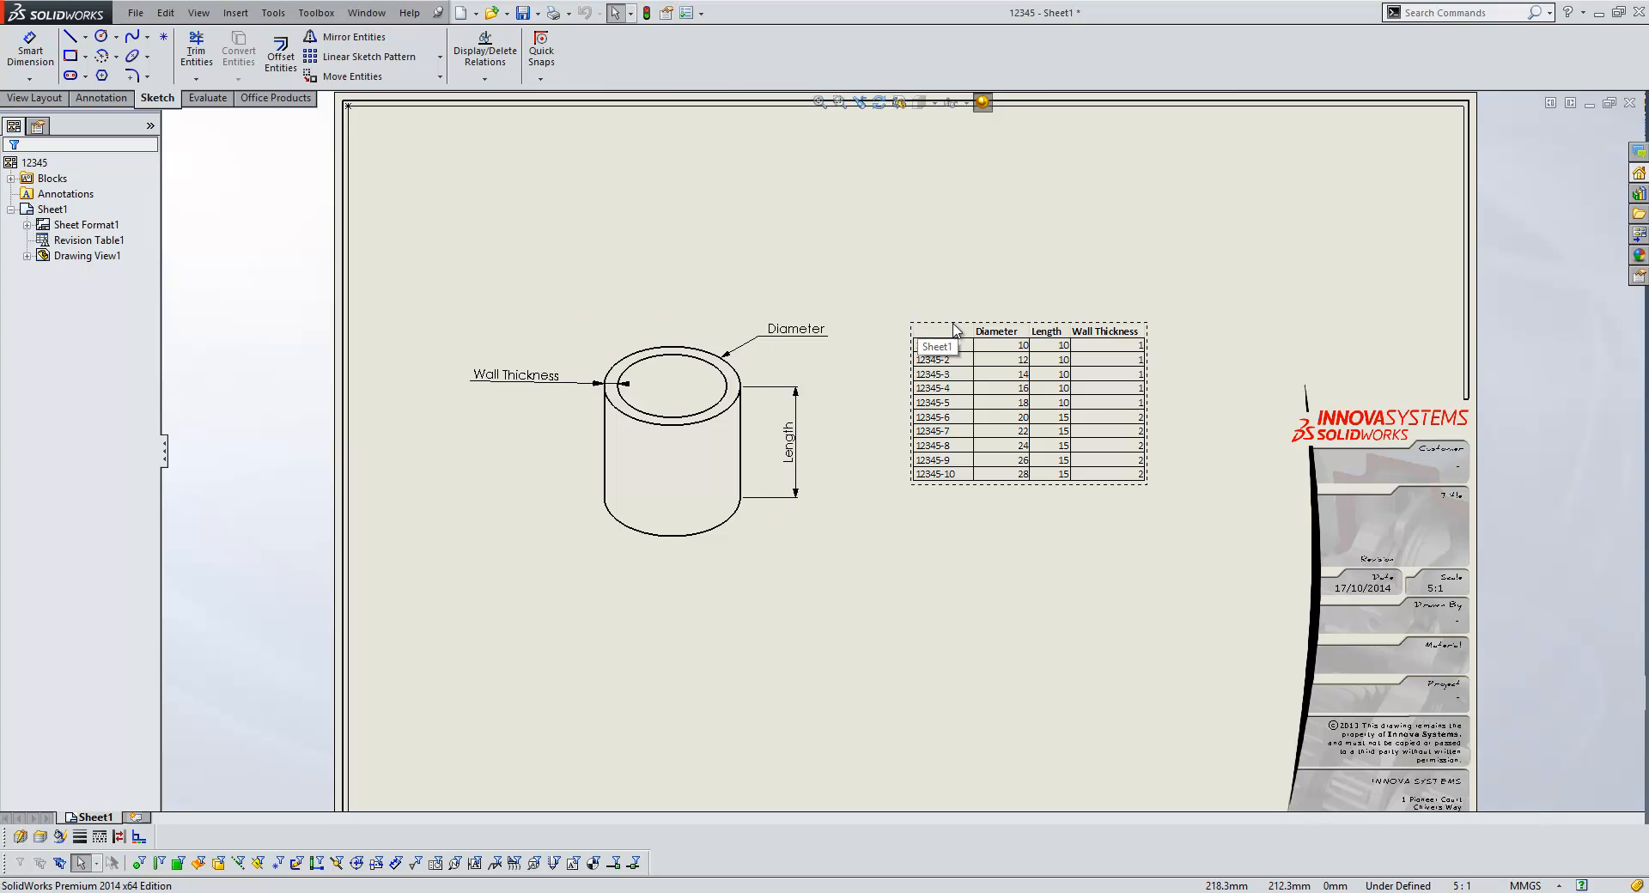
{"action": "mouse_move", "coordinate": [925, 408]}
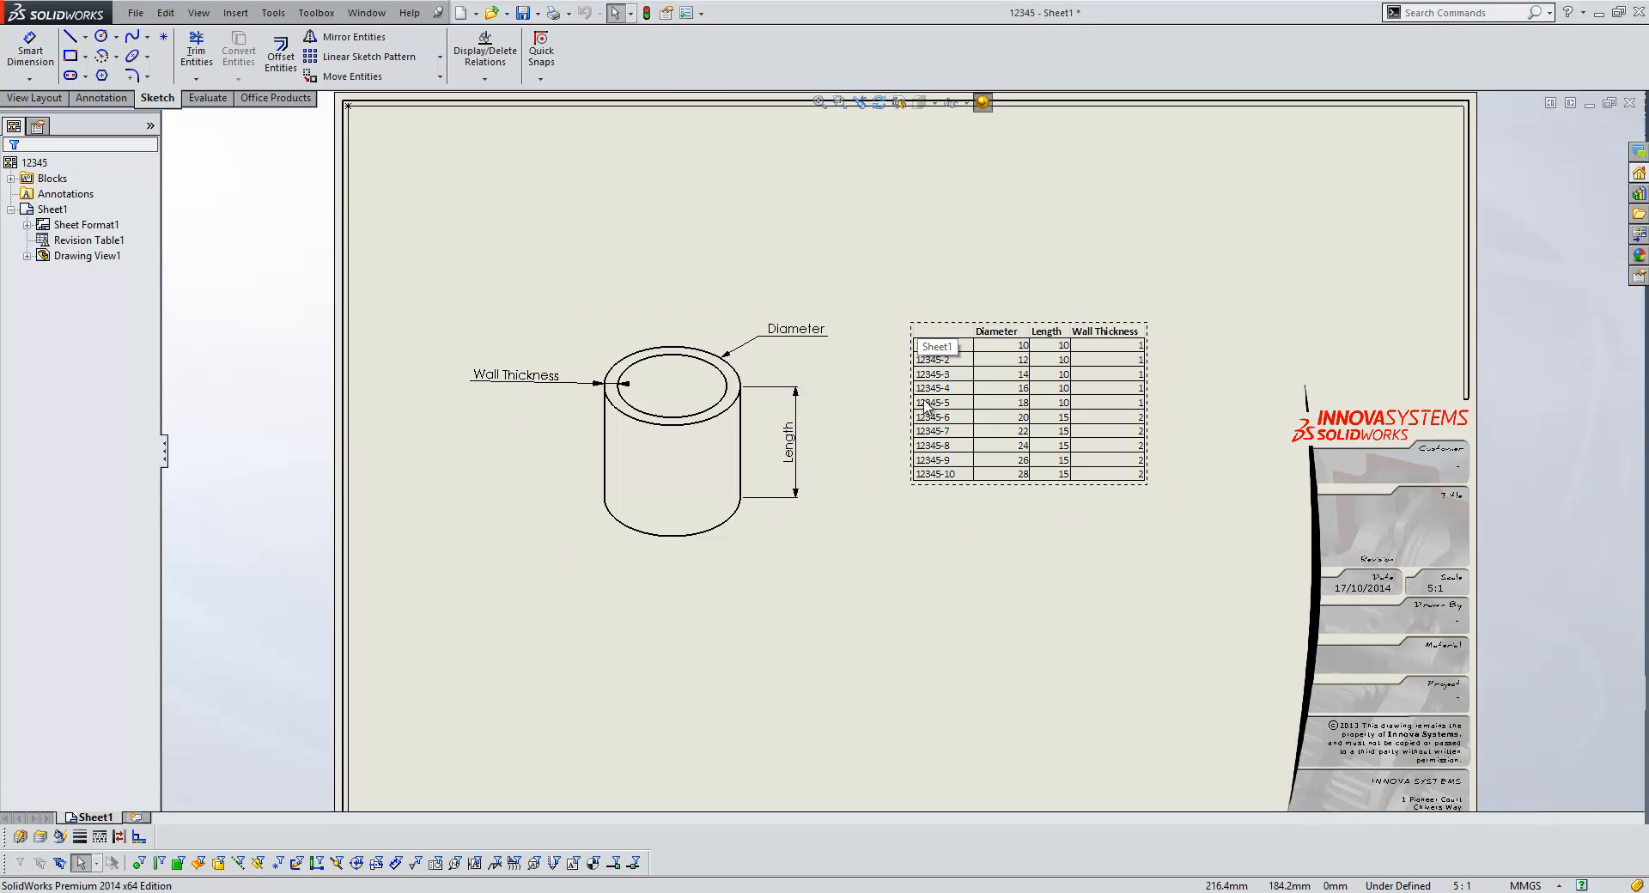
{"action": "mouse_move", "coordinate": [951, 411]}
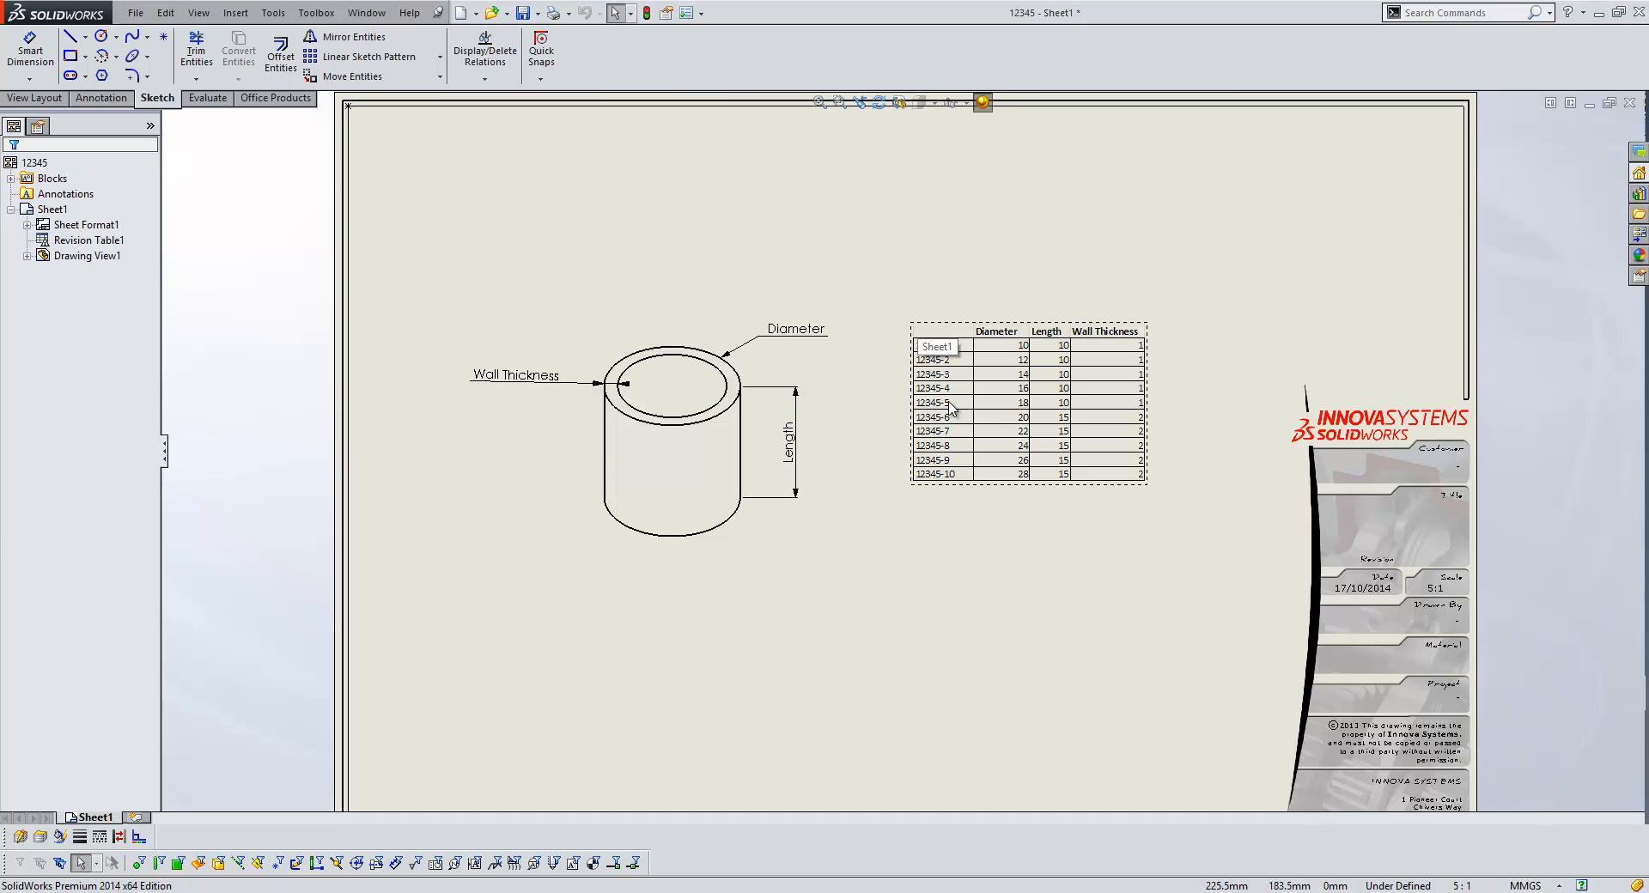